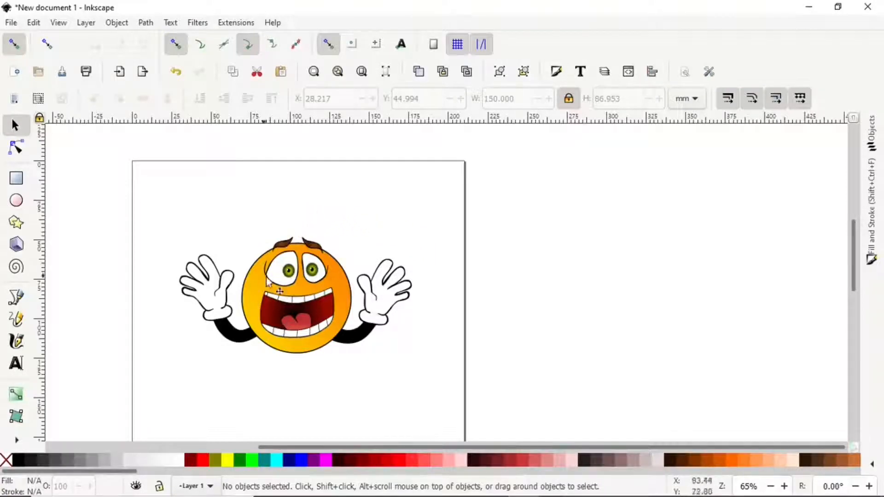
pyautogui.moveTo(298, 234)
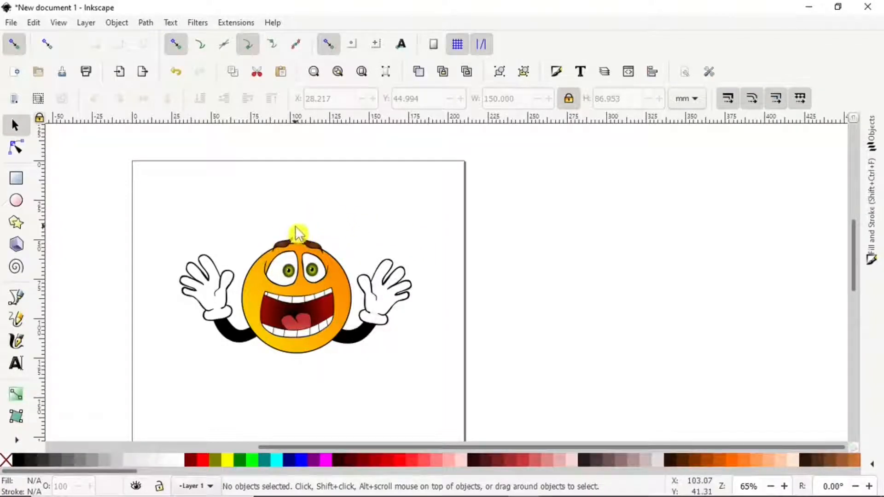
pyautogui.moveTo(313, 287)
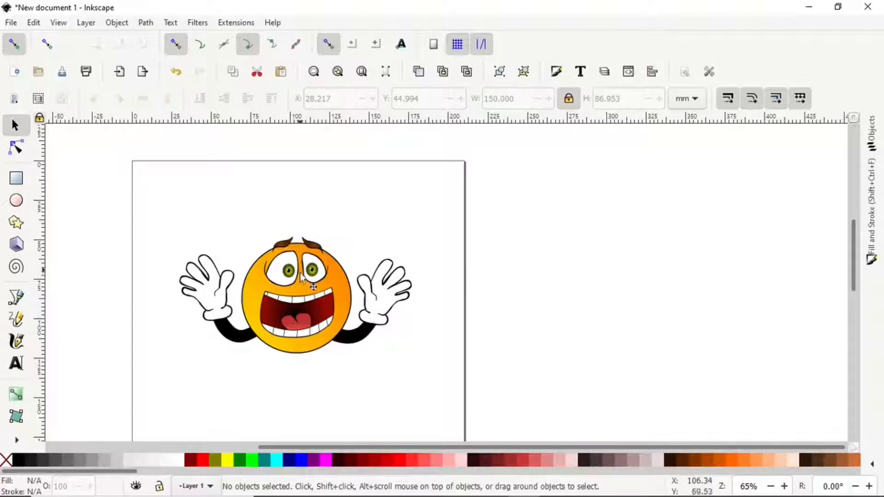
pyautogui.moveTo(299, 302)
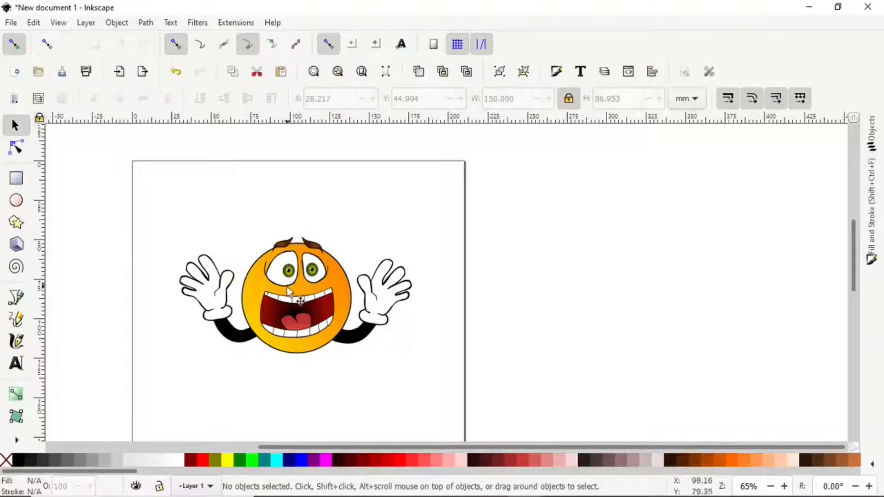
pyautogui.moveTo(261, 221)
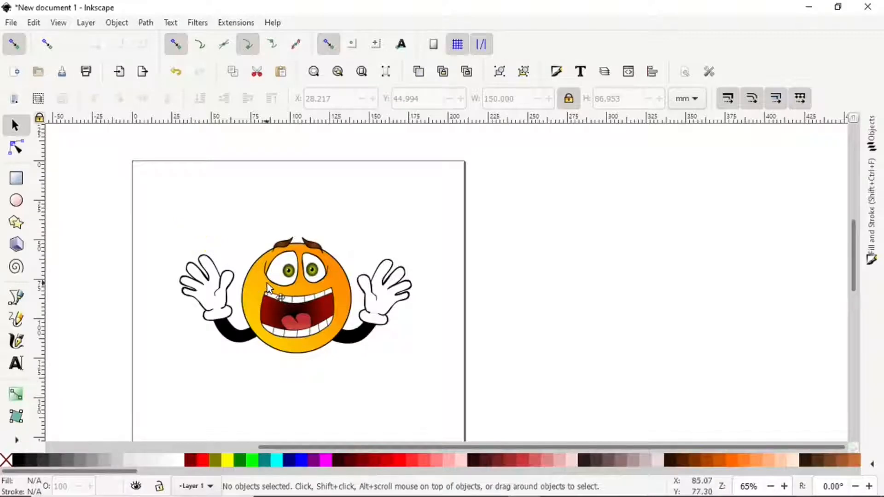
# Step: Select the embedded colour emoji image on the page
pyautogui.click(293, 293)
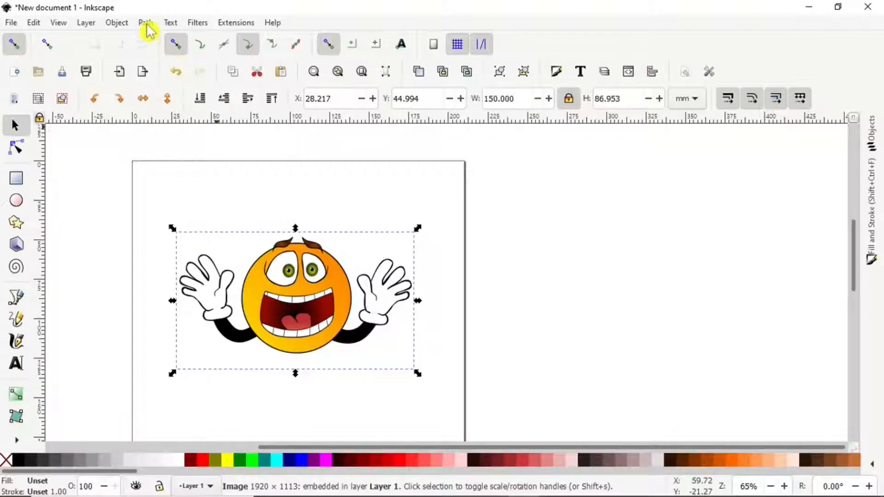
# Step: Preview a single-scan brightness-cutoff trace of the emoji at threshold 0.190 in Trace Bitmap
pyautogui.click(146, 23)
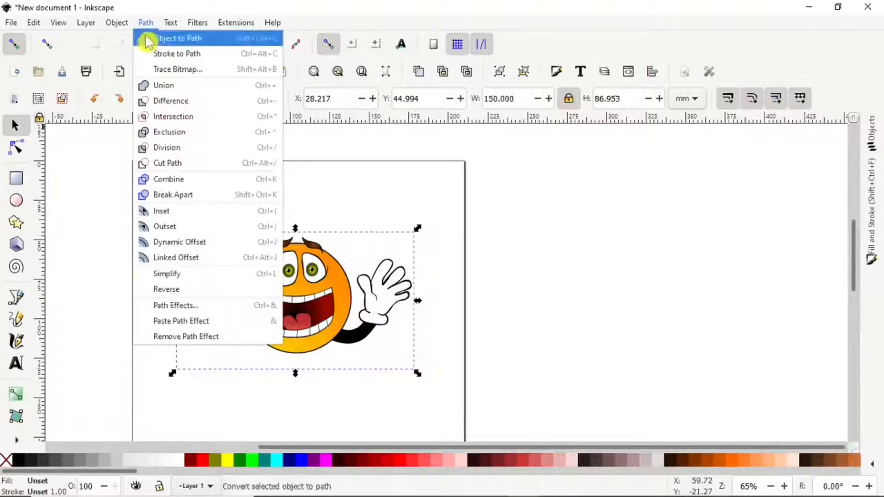
pyautogui.click(178, 69)
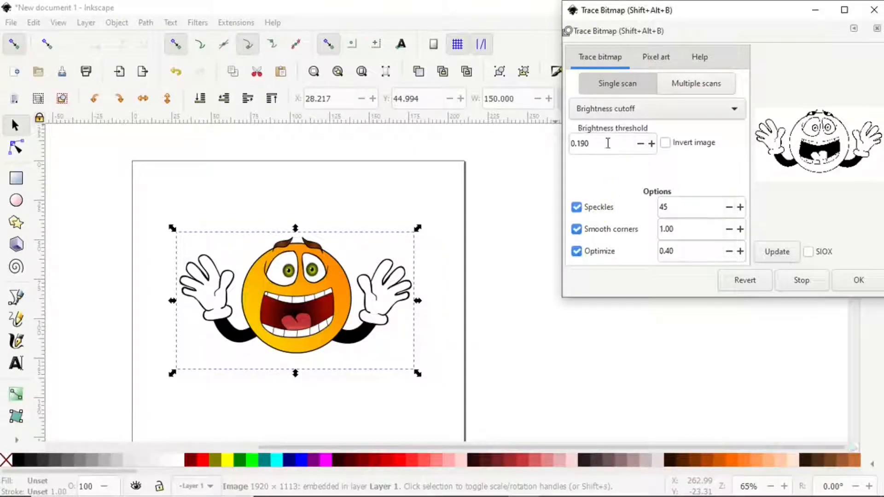
pyautogui.moveTo(846, 183)
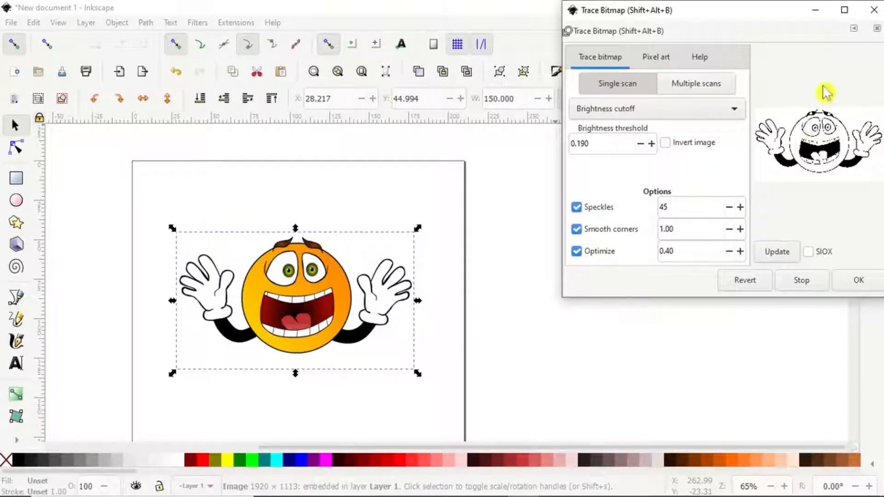
pyautogui.click(844, 10)
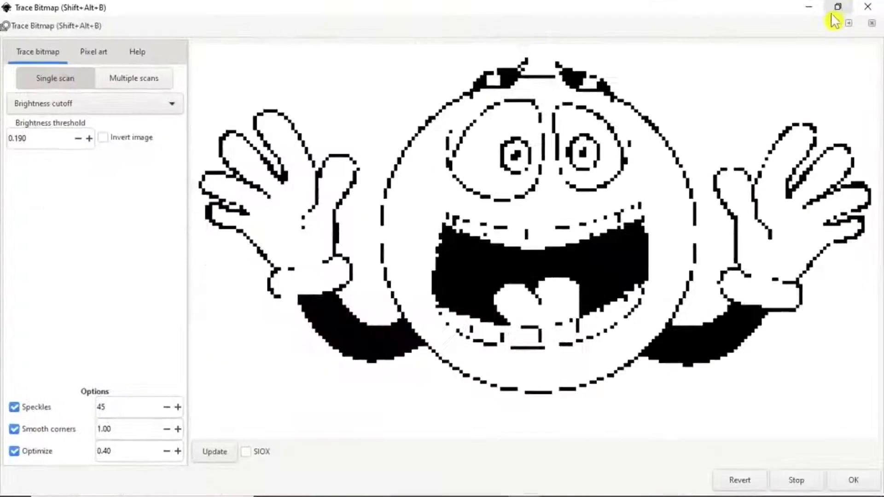
pyautogui.moveTo(352, 247)
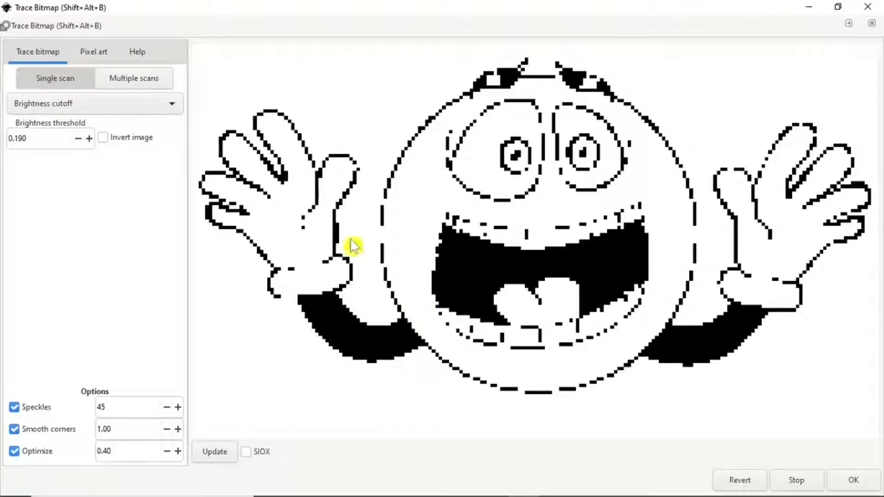
pyautogui.moveTo(410, 175)
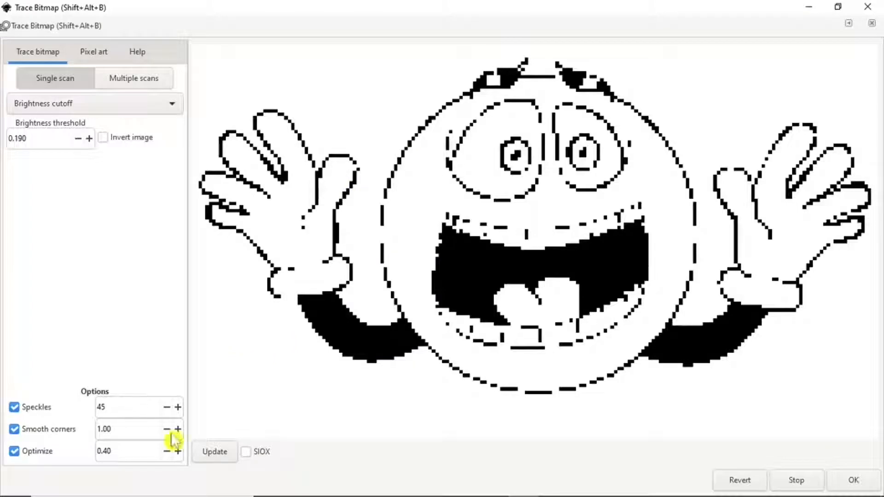
pyautogui.click(838, 8)
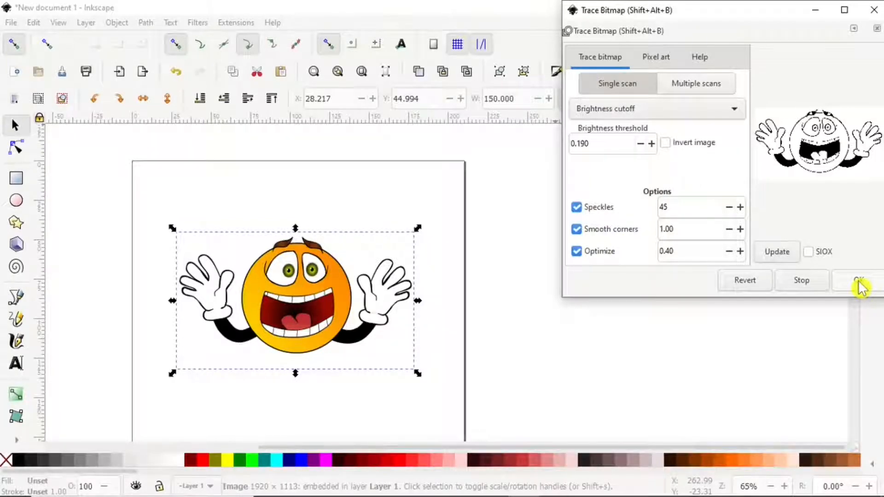
# Step: Create the traced path, delete the original colour image, and close Trace Bitmap
pyautogui.click(858, 281)
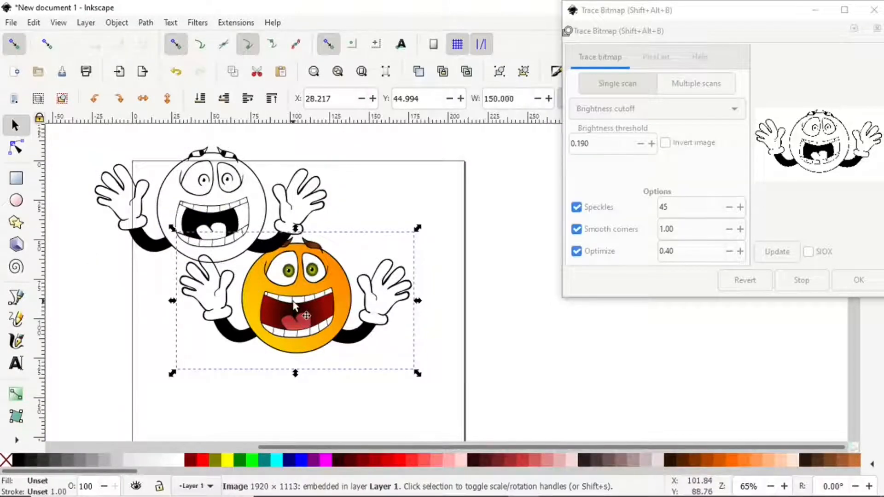
pyautogui.rightClick(296, 316)
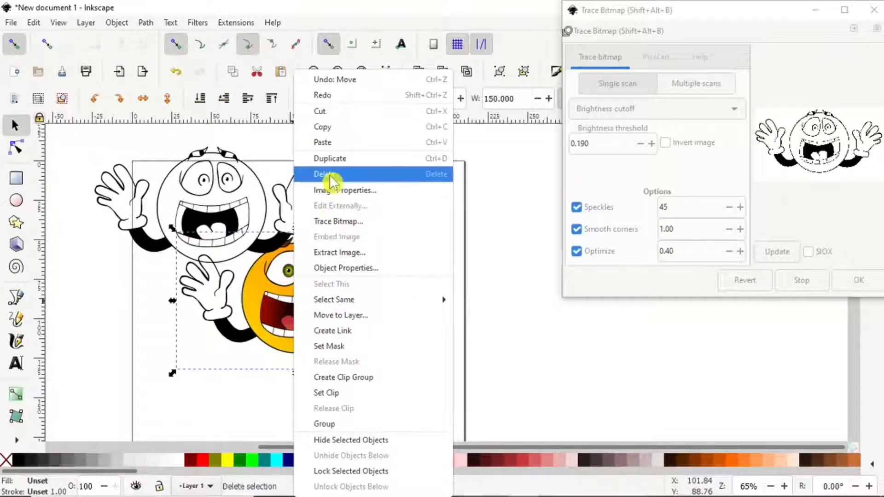
pyautogui.click(325, 173)
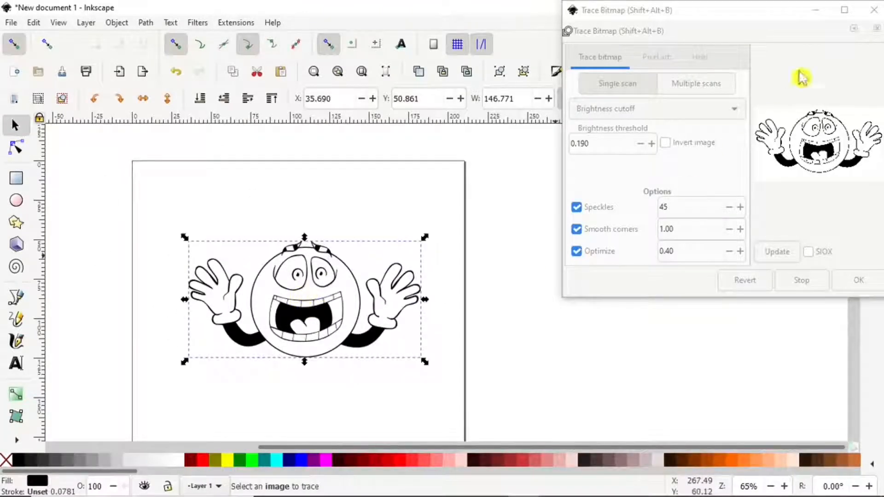
pyautogui.click(877, 11)
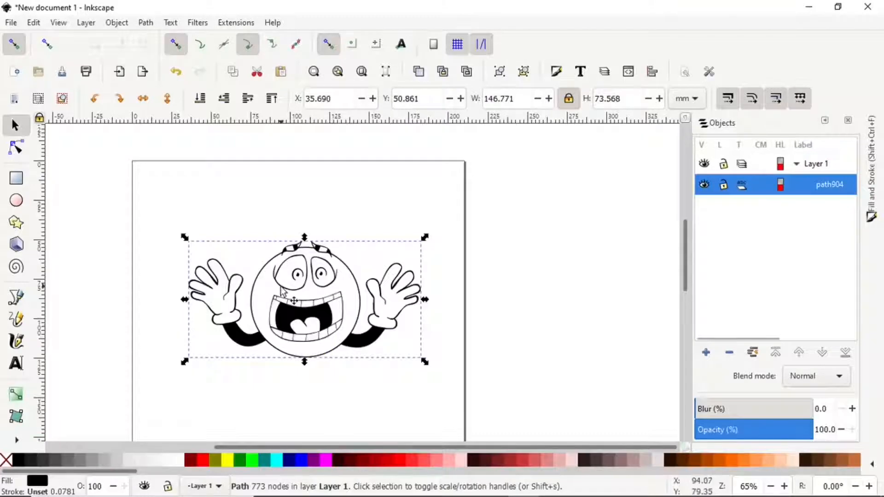
pyautogui.moveTo(344, 292)
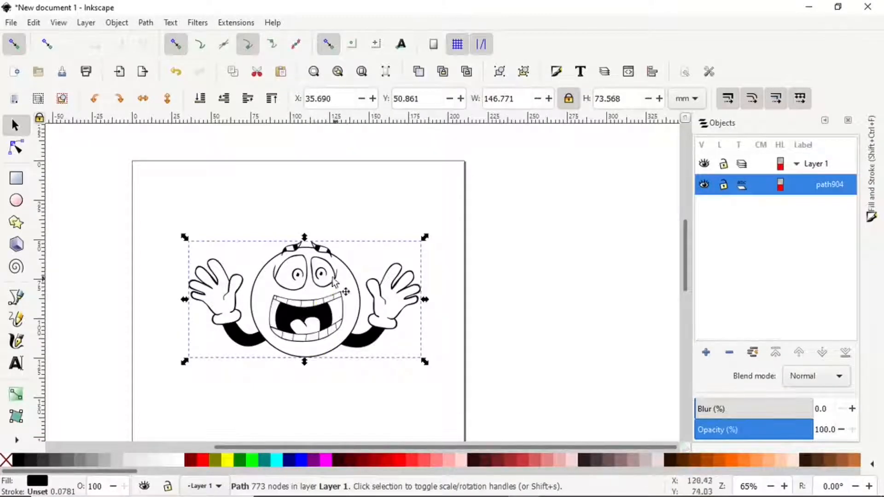
pyautogui.moveTo(213, 230)
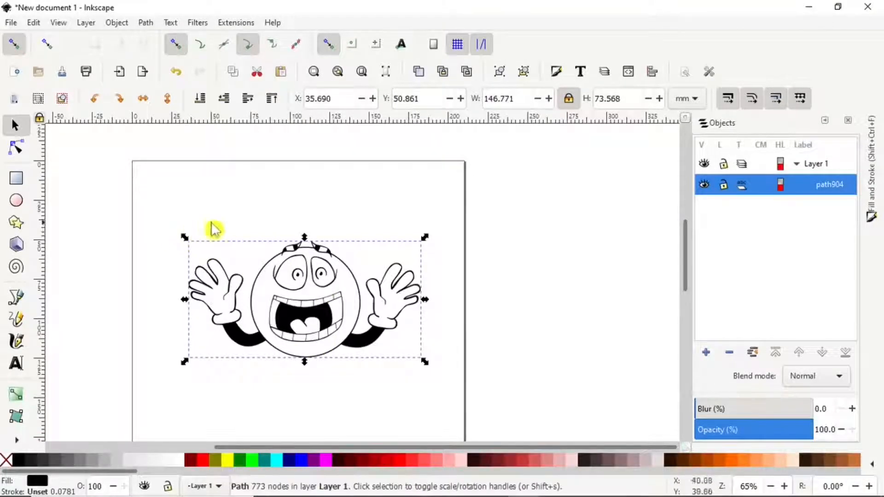
pyautogui.moveTo(392, 265)
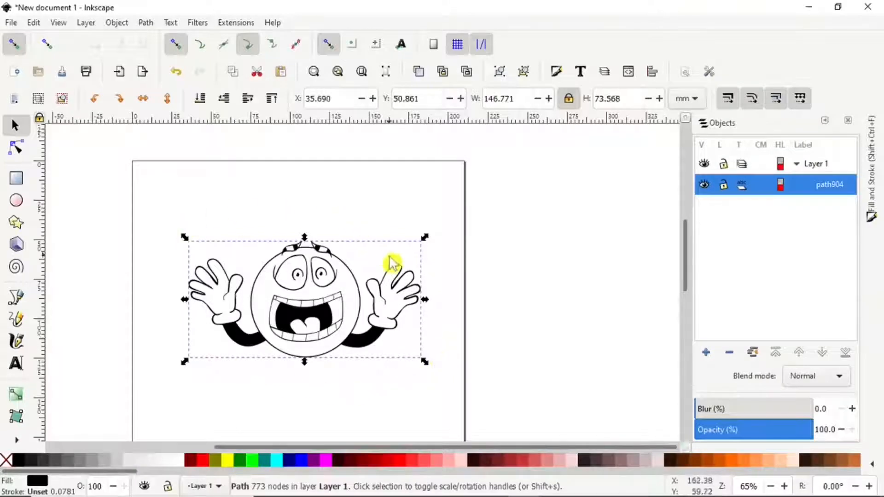
pyautogui.moveTo(309, 299)
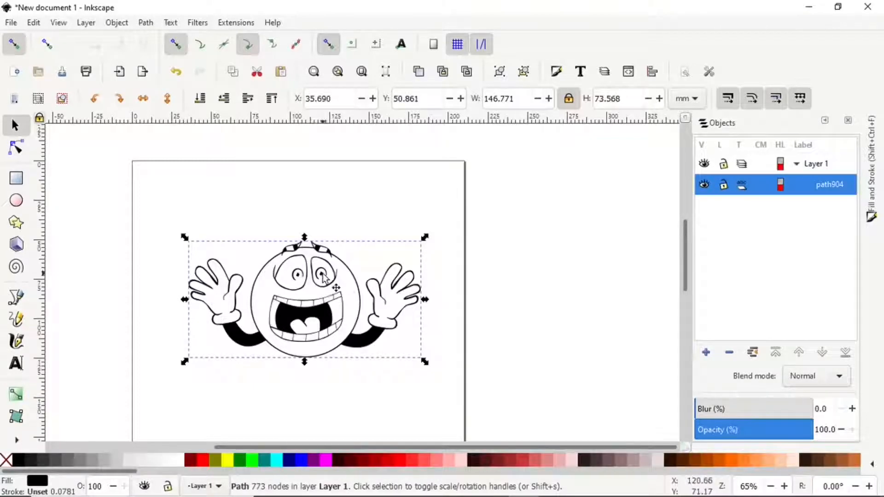
pyautogui.moveTo(324, 285)
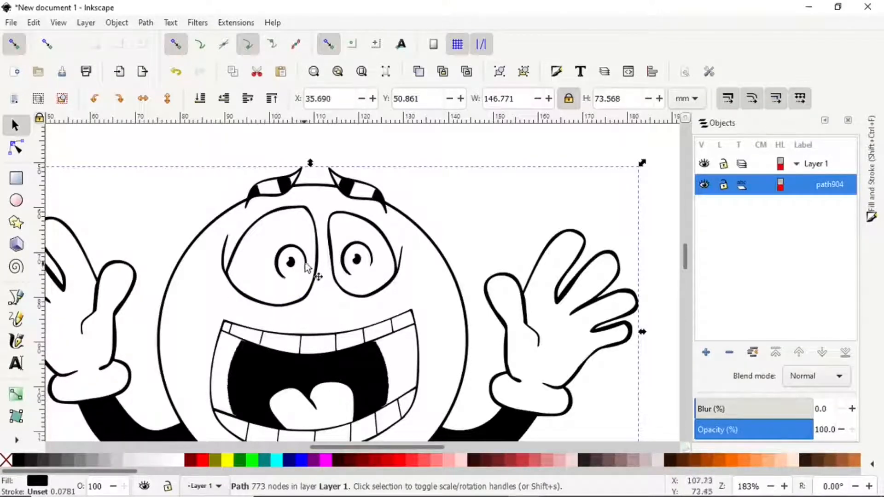
pyautogui.moveTo(296, 266)
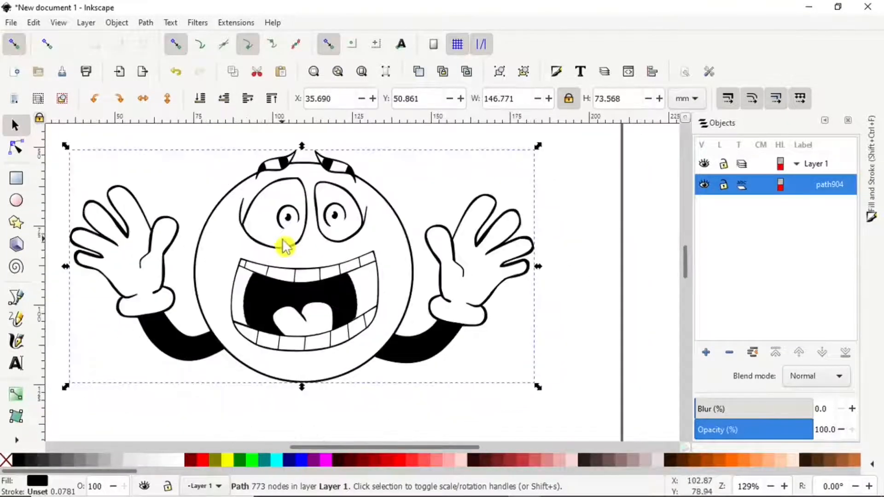
pyautogui.moveTo(230, 29)
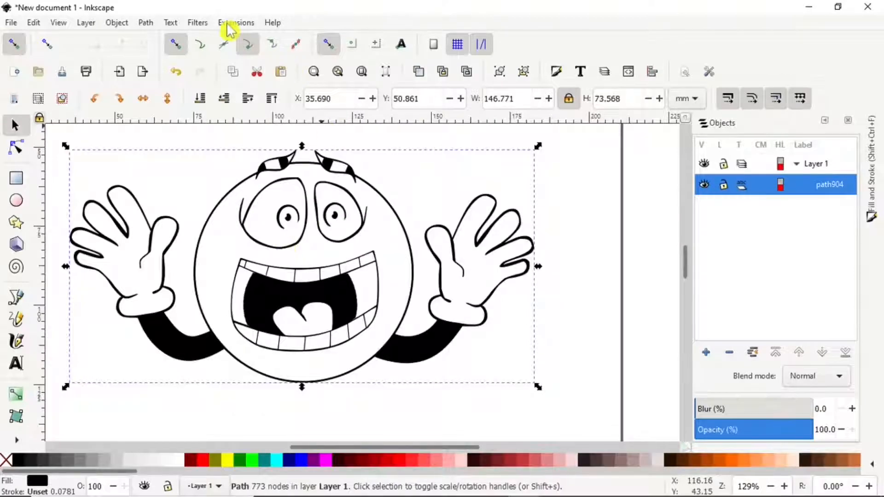
# Step: Run Ink/Stitch Troubleshoot Objects, flagging a self-crossing border and a small mouth fill
pyautogui.click(236, 23)
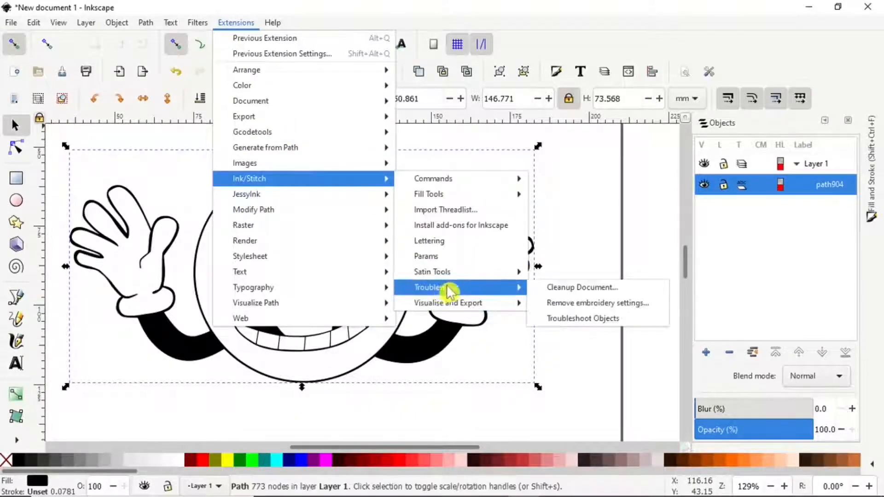
pyautogui.click(581, 287)
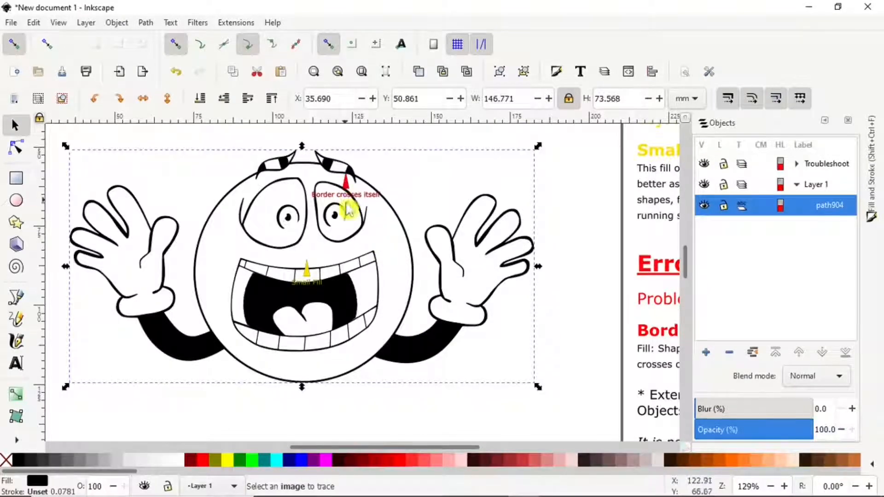
pyautogui.click(346, 203)
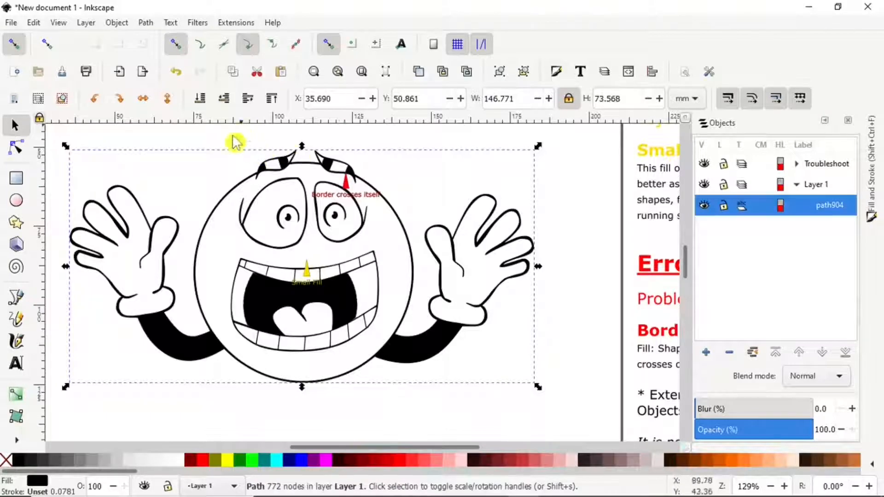
pyautogui.moveTo(809, 169)
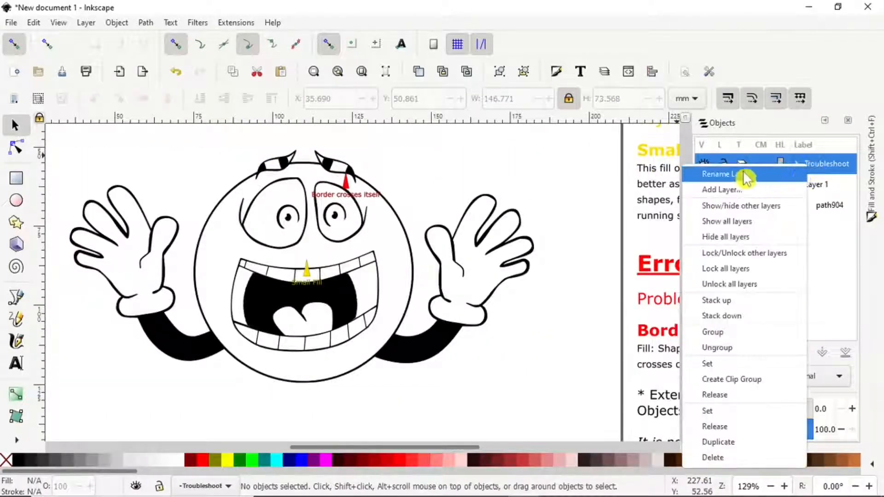
pyautogui.moveTo(744, 252)
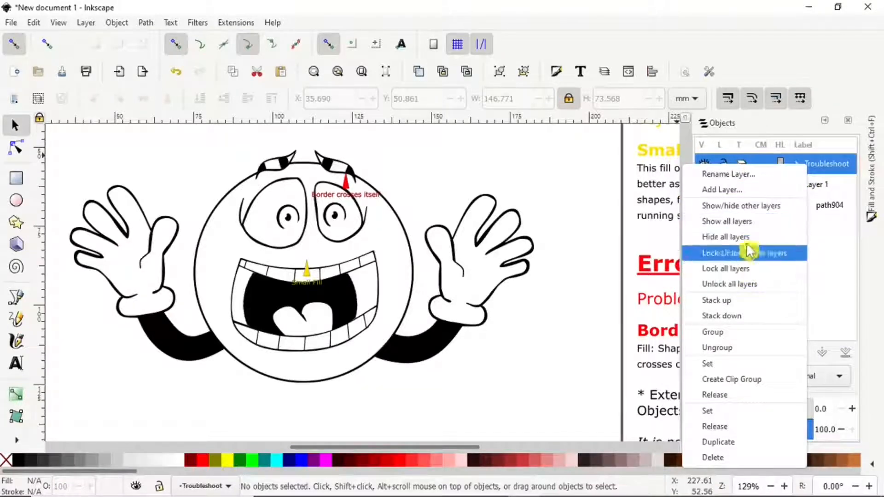
pyautogui.moveTo(716, 457)
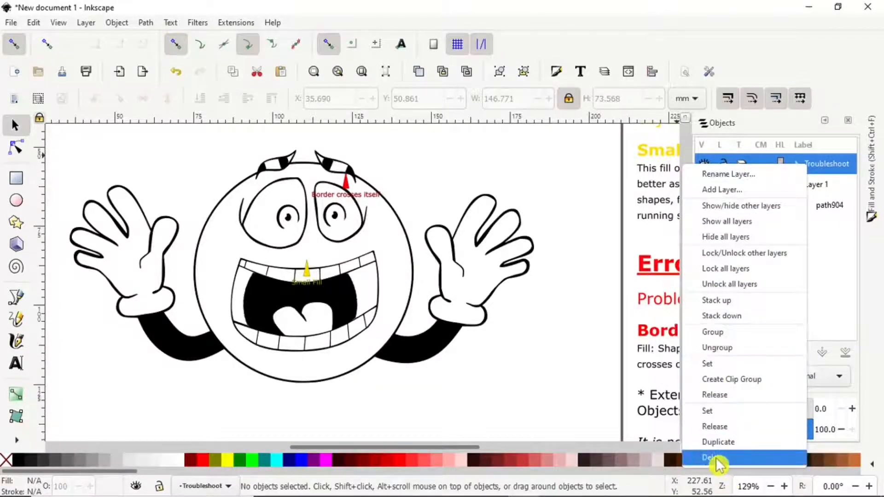
# Step: Break the traced emoji path apart into 33 separate solid-black paths
pyautogui.click(713, 457)
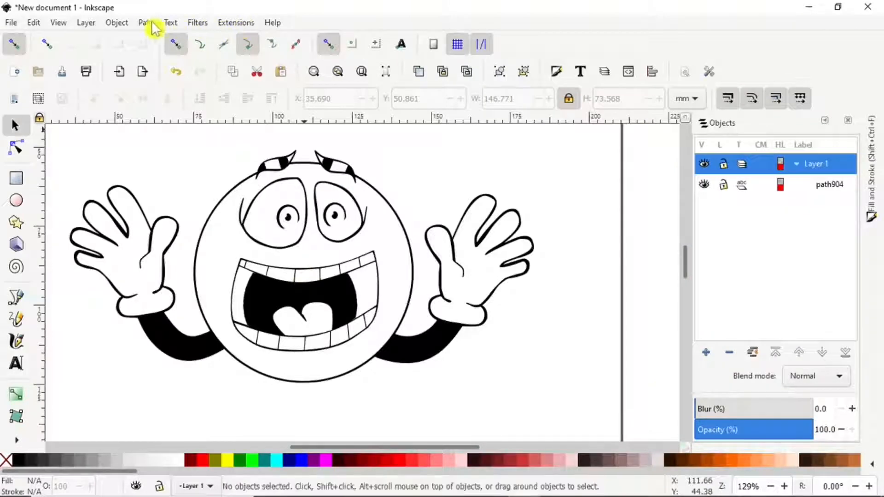
pyautogui.click(145, 23)
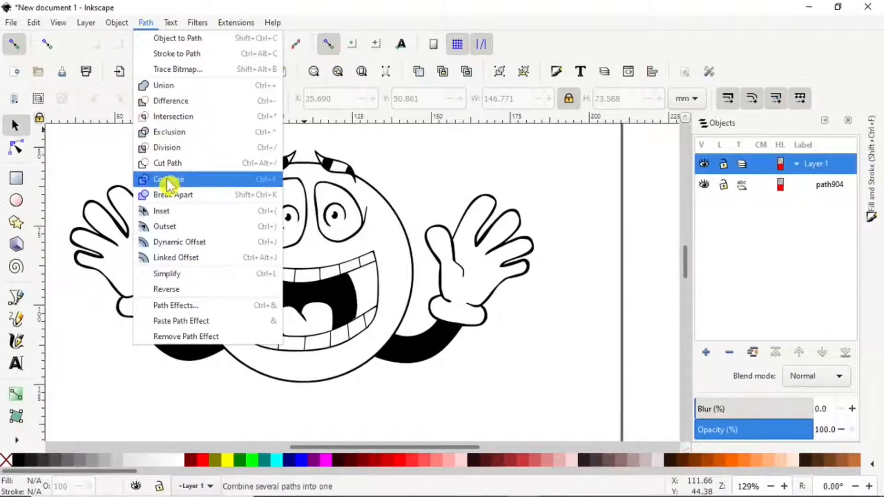
pyautogui.moveTo(172, 195)
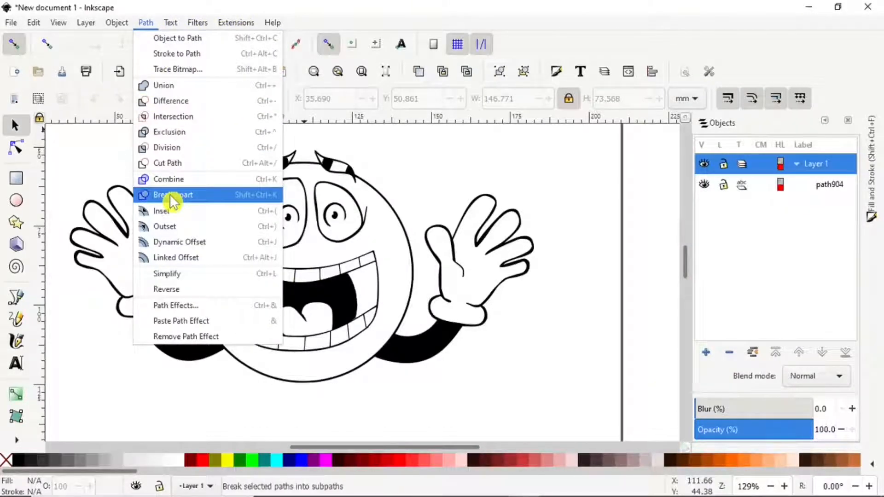
pyautogui.click(171, 194)
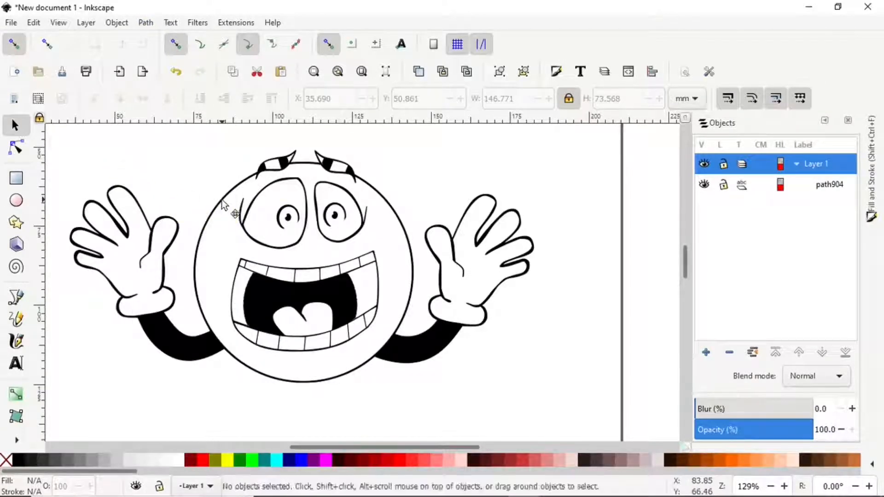
pyautogui.click(145, 23)
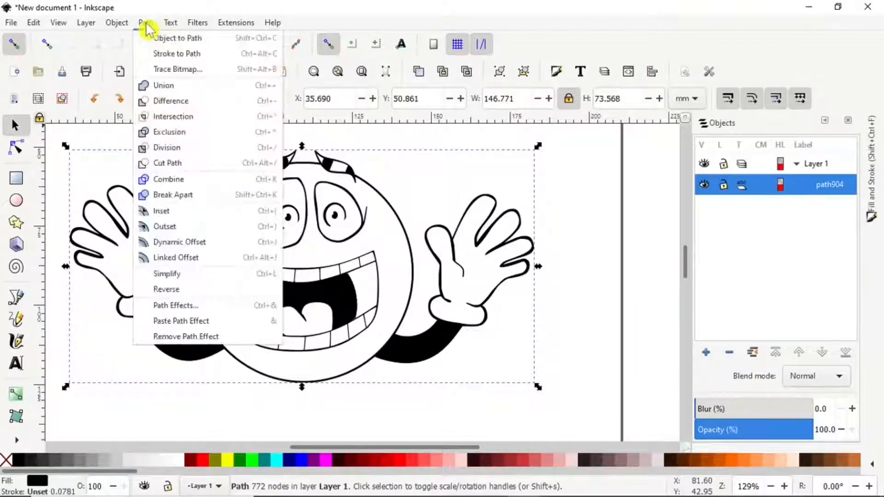
pyautogui.moveTo(178, 203)
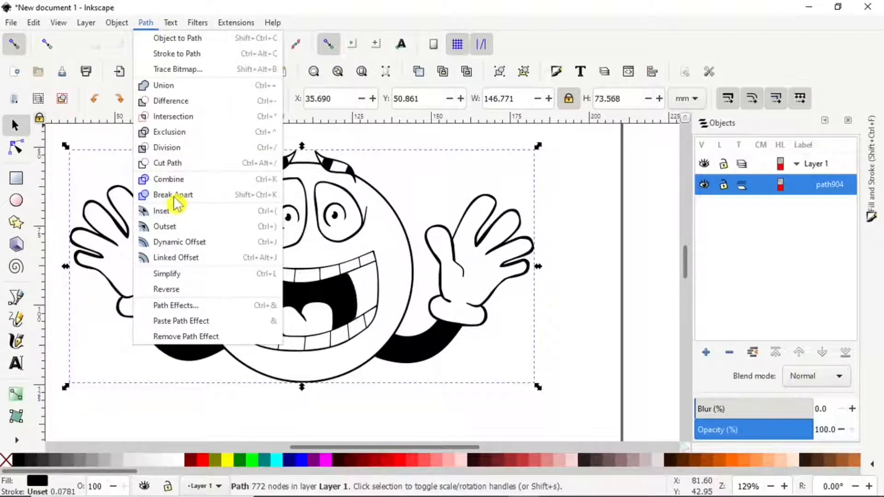
pyautogui.click(173, 194)
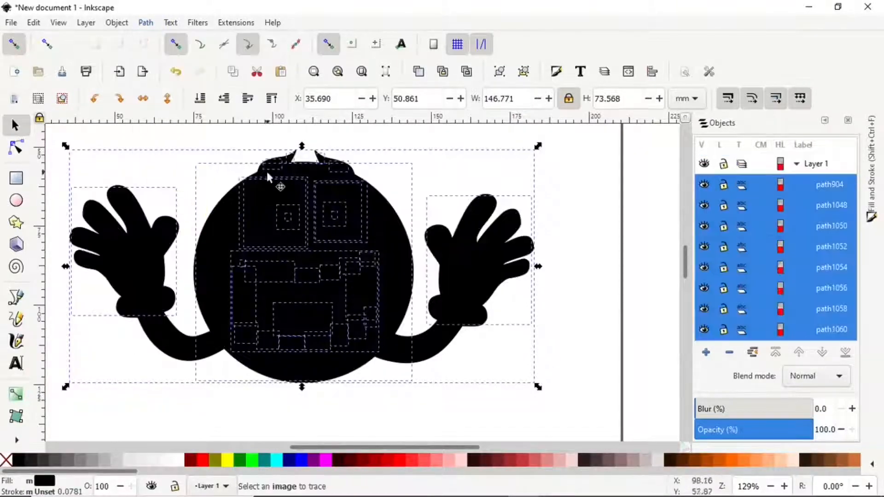
pyautogui.moveTo(281, 191)
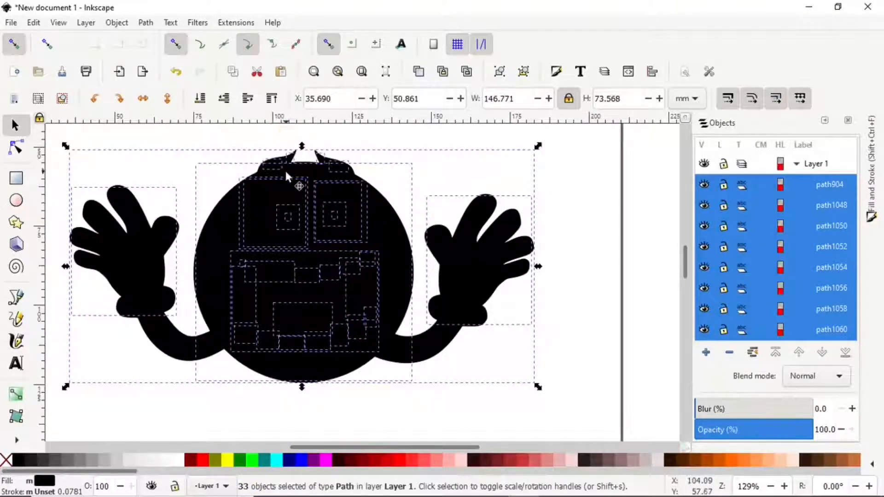
pyautogui.click(33, 23)
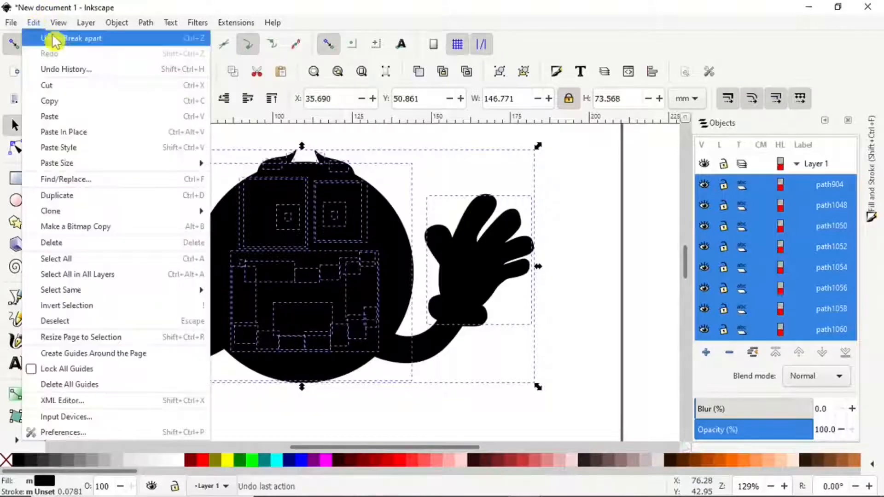
# Step: Undo the break-apart and set the 772-node outline path's fill rule to even-odd
pyautogui.click(74, 37)
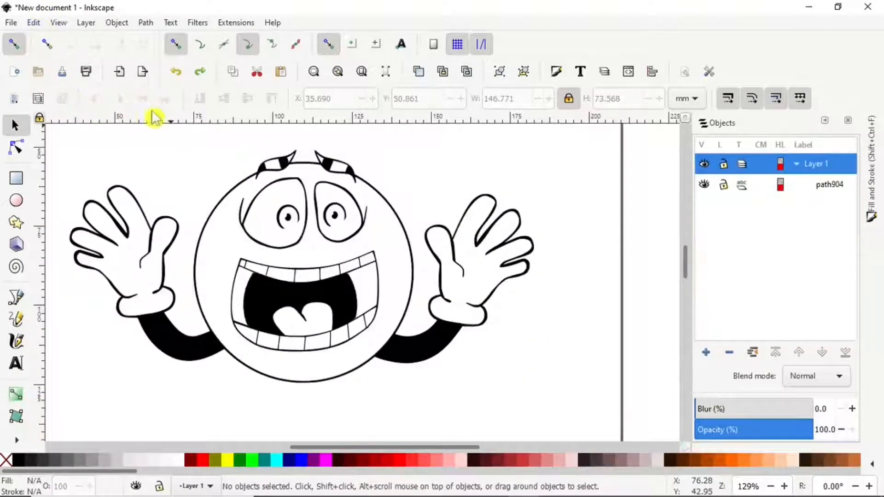
pyautogui.moveTo(265, 194)
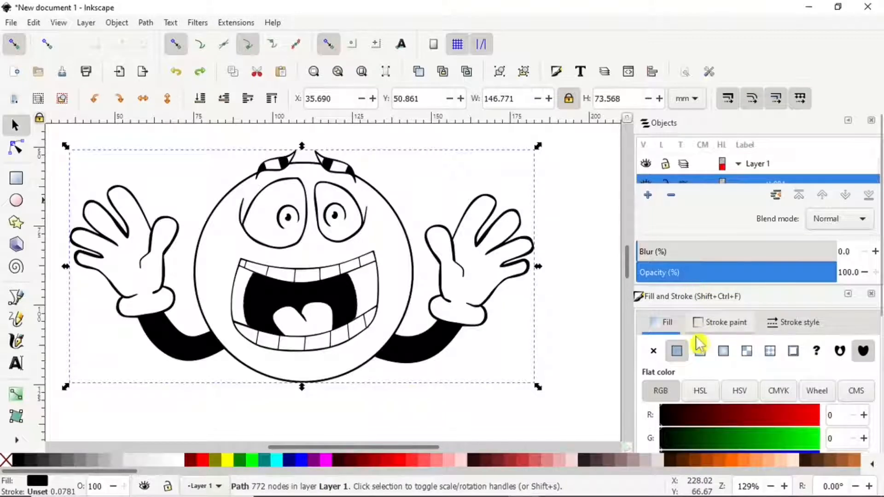
pyautogui.moveTo(654, 336)
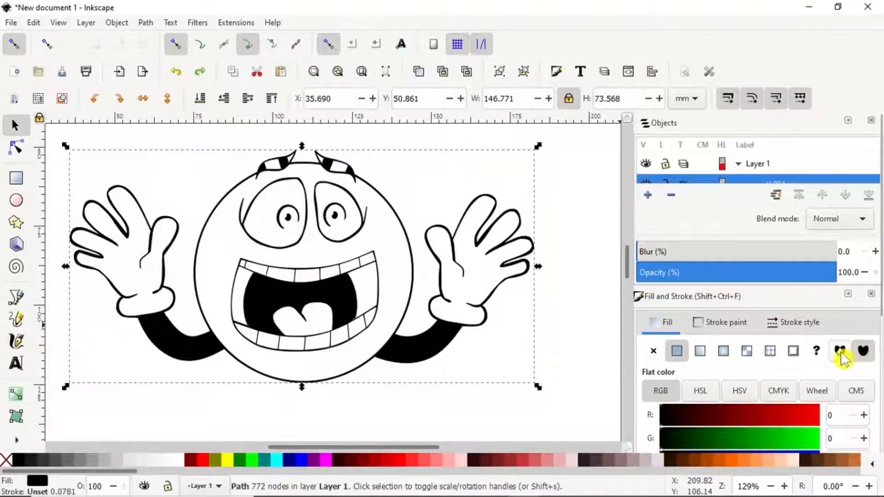
pyautogui.moveTo(839, 352)
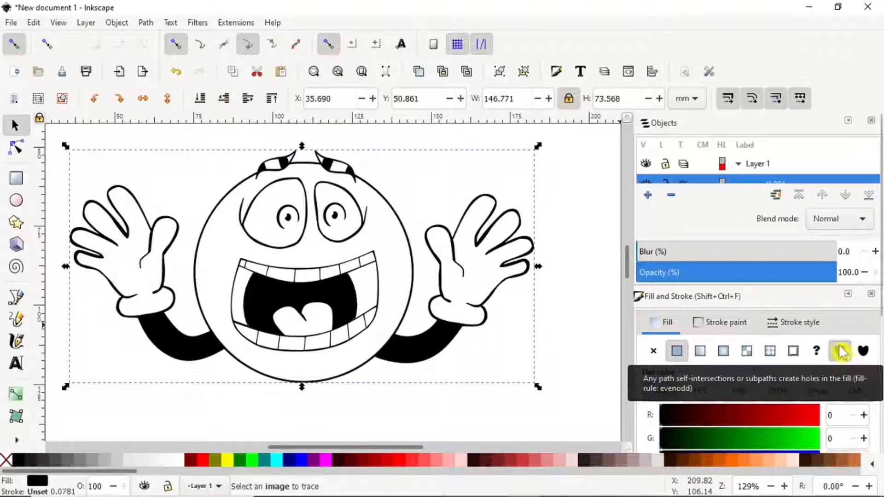
pyautogui.click(676, 351)
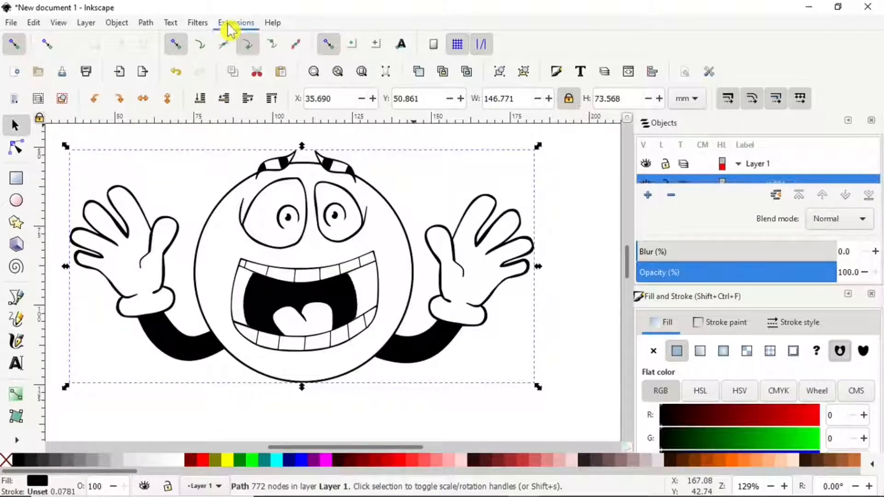
# Step: Apply Ink/Stitch Break Apart Fill Objects with the Simple method, then close its window
pyautogui.click(236, 23)
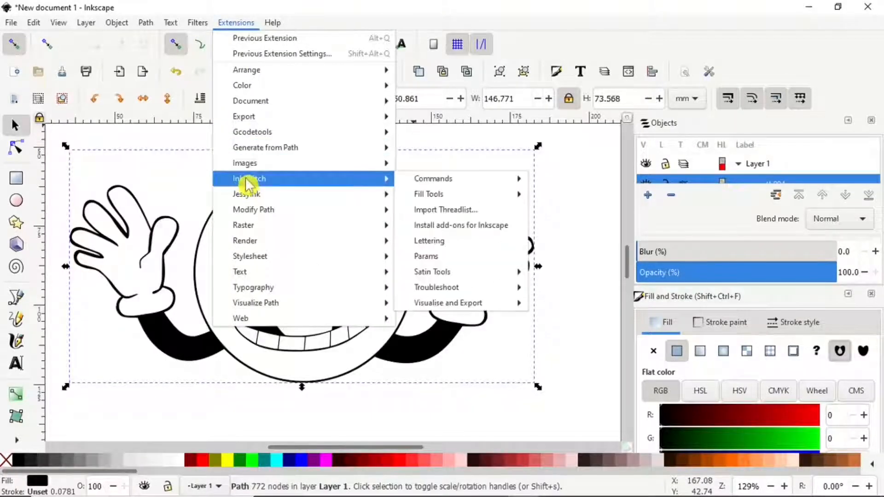
pyautogui.moveTo(338, 182)
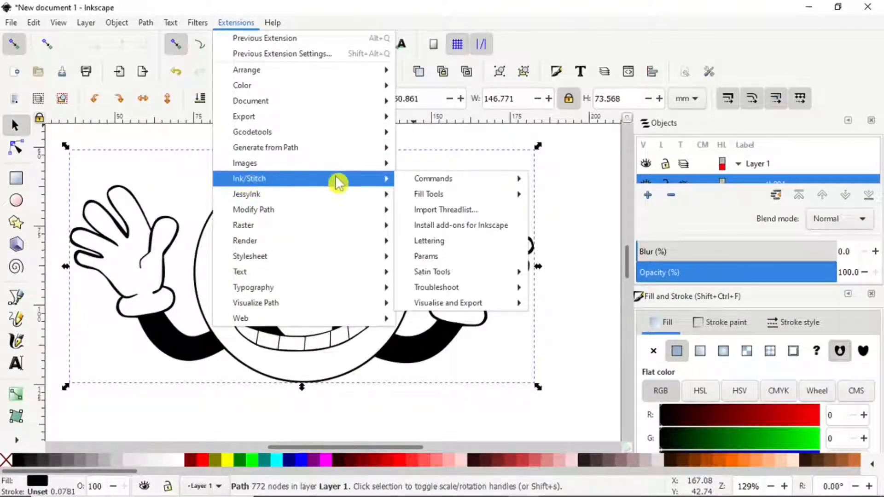
pyautogui.moveTo(428, 193)
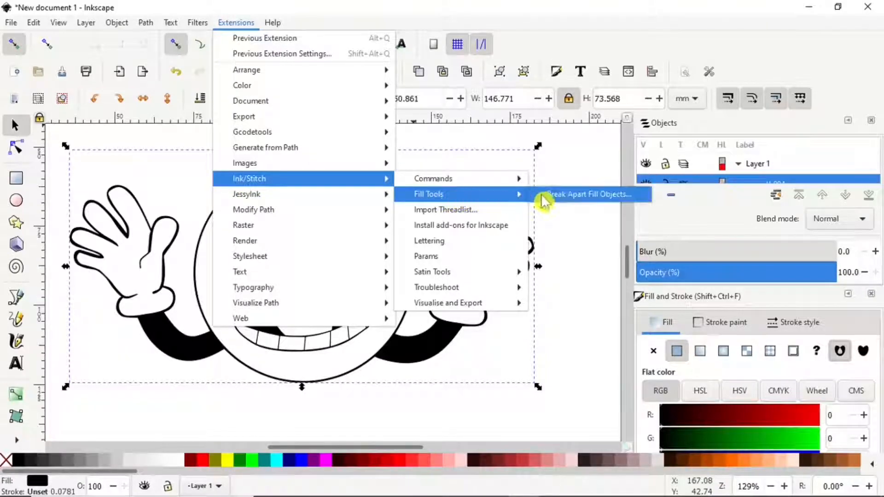
pyautogui.click(590, 194)
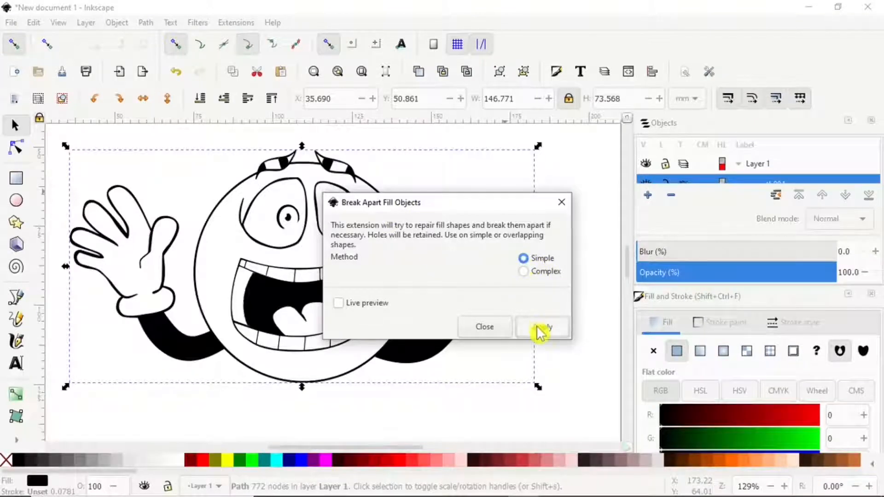
pyautogui.click(540, 327)
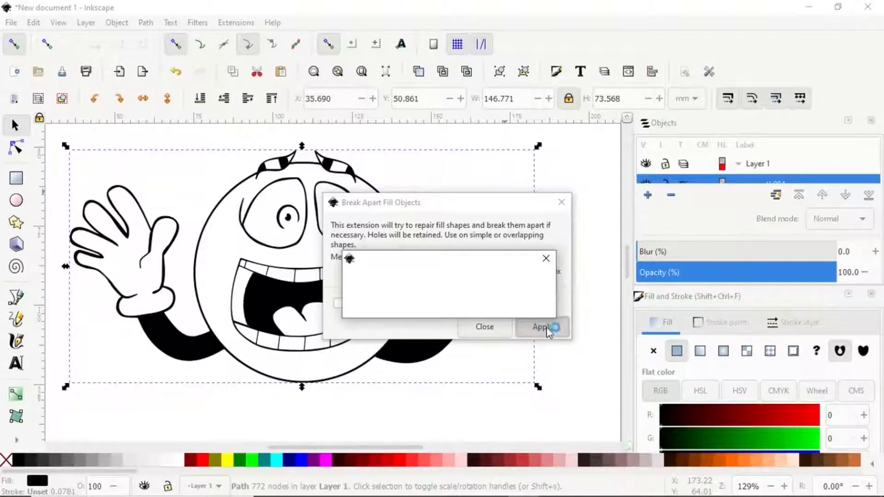
pyautogui.click(542, 326)
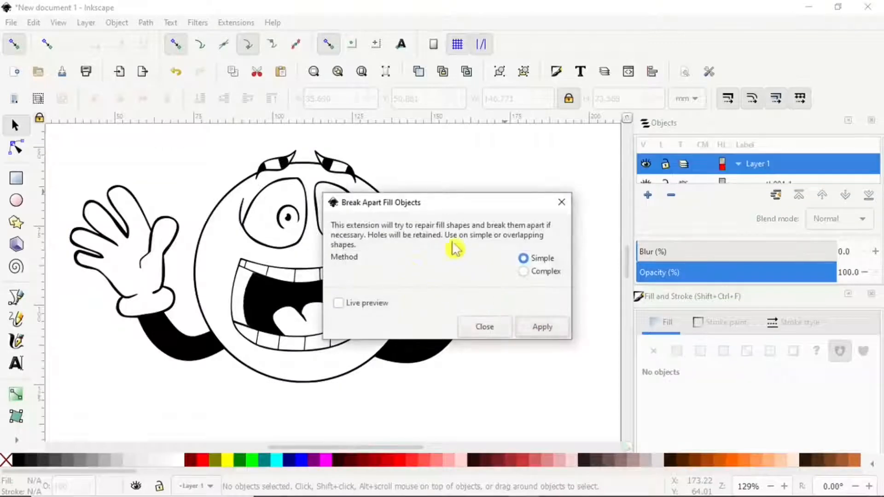
pyautogui.moveTo(429, 252)
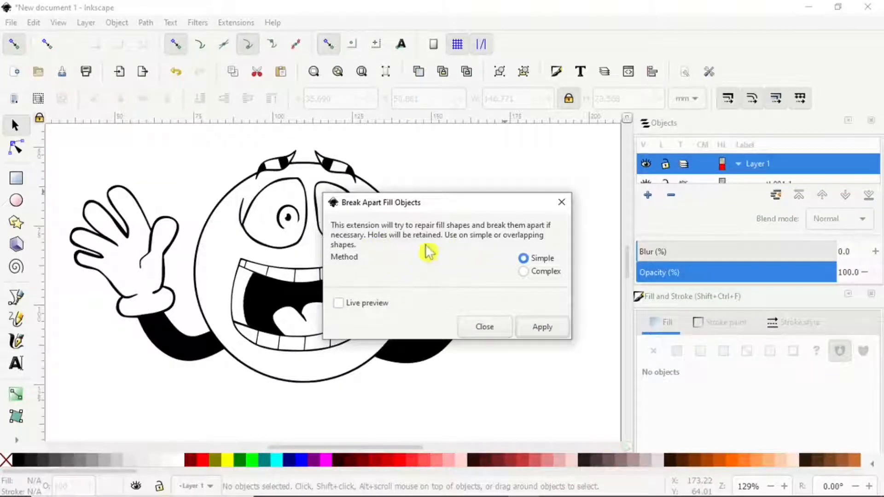
pyautogui.moveTo(423, 280)
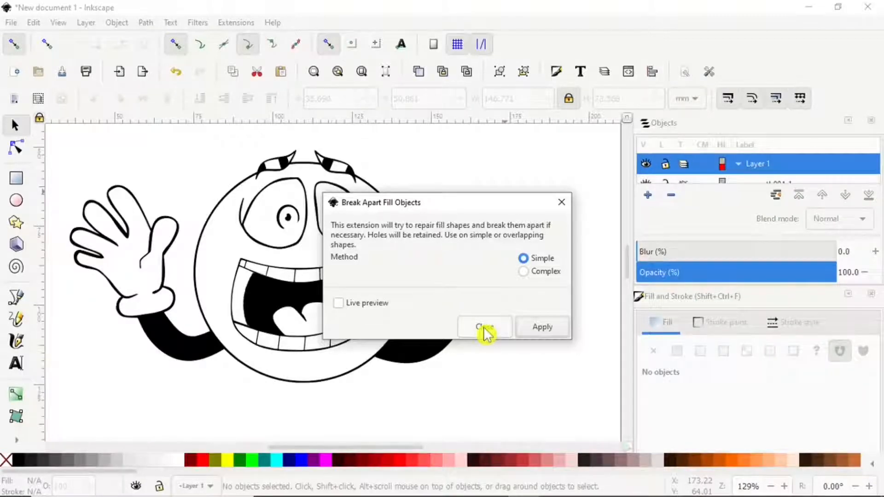
pyautogui.click(483, 327)
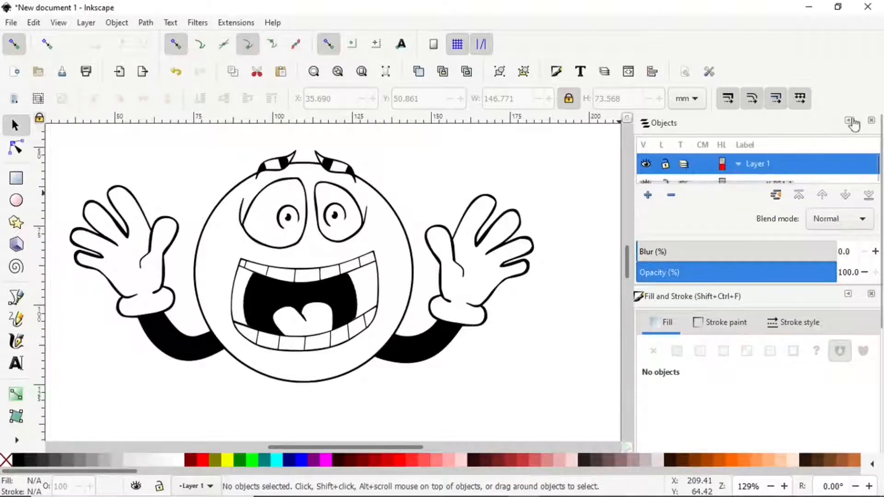
pyautogui.moveTo(849, 123)
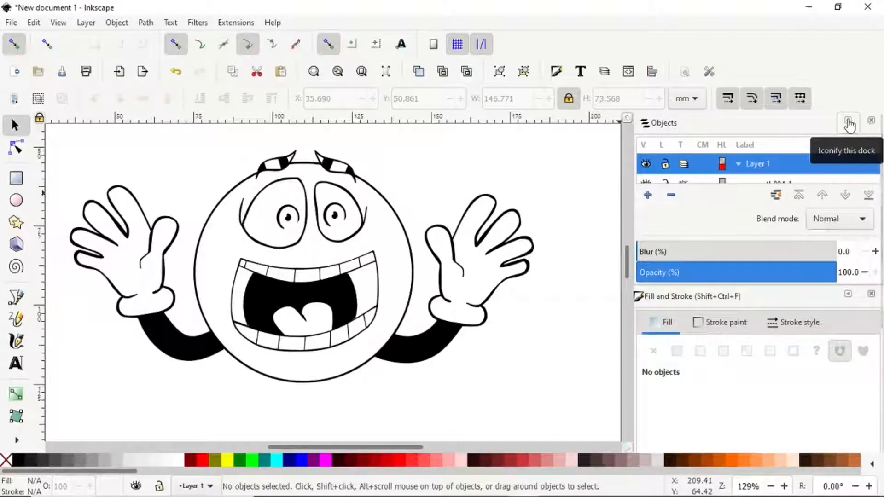
# Step: Float the Objects panel and toggle path904_4 and path904_5_2 visibility to identify them
pyautogui.click(848, 123)
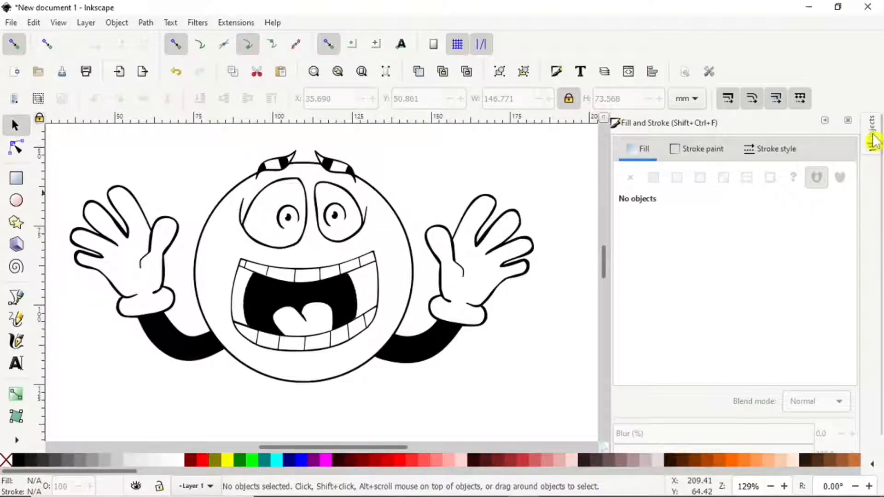
pyautogui.click(873, 135)
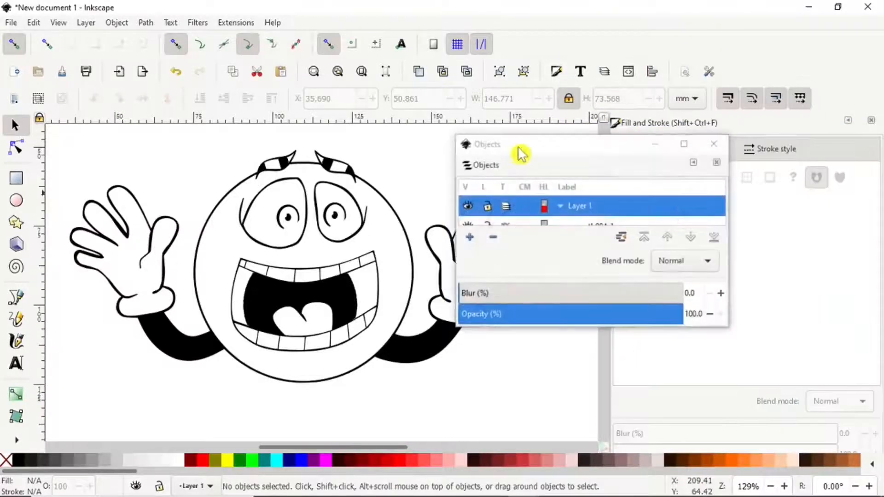
pyautogui.moveTo(590, 327)
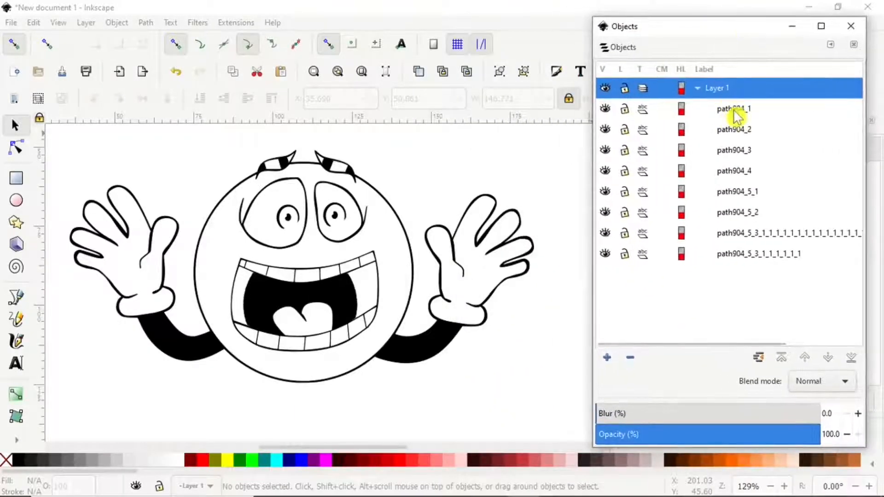
pyautogui.moveTo(738, 144)
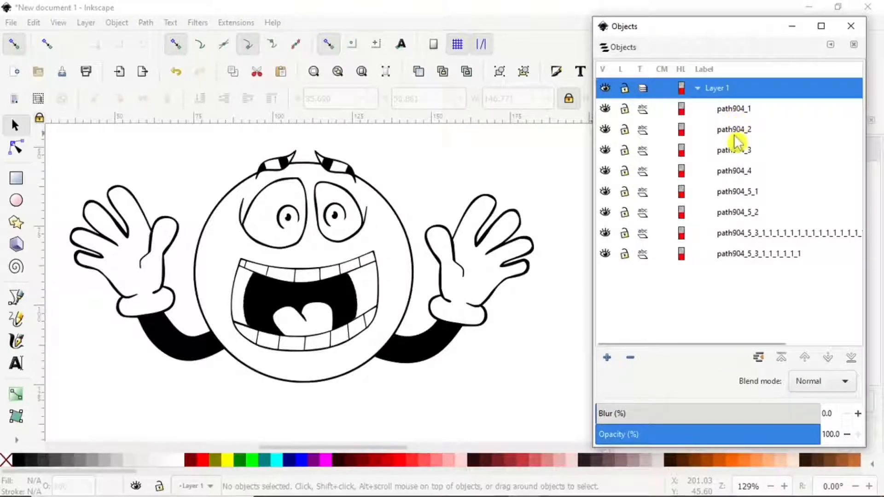
pyautogui.moveTo(733, 180)
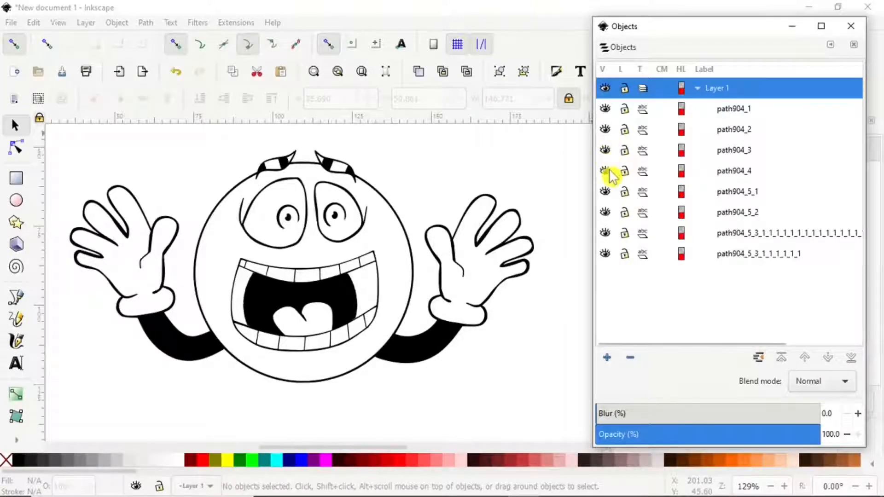
pyautogui.click(605, 171)
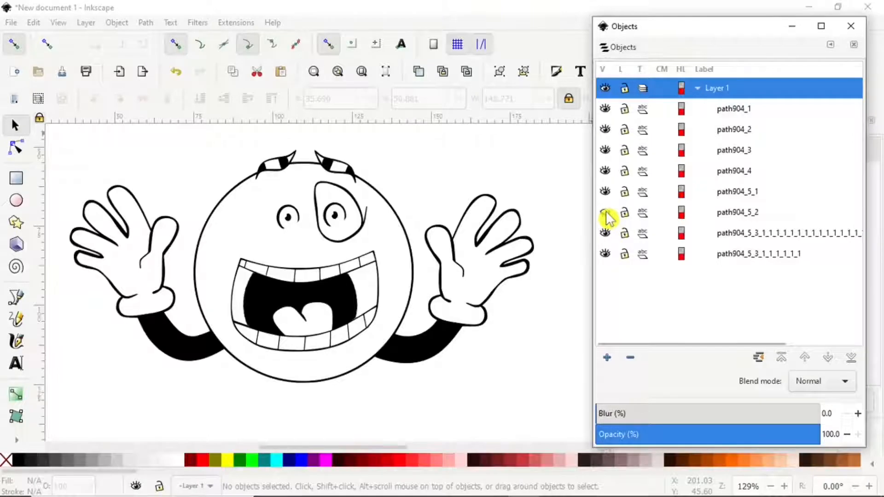
pyautogui.click(605, 211)
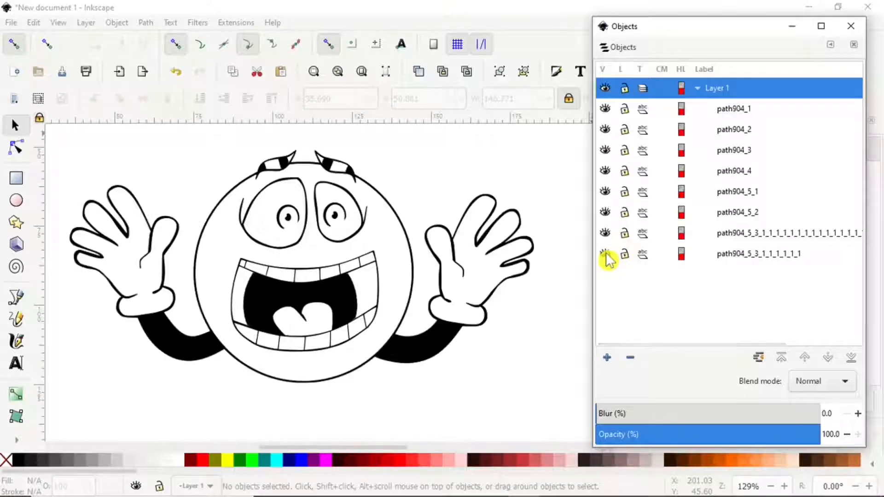
pyautogui.moveTo(721, 262)
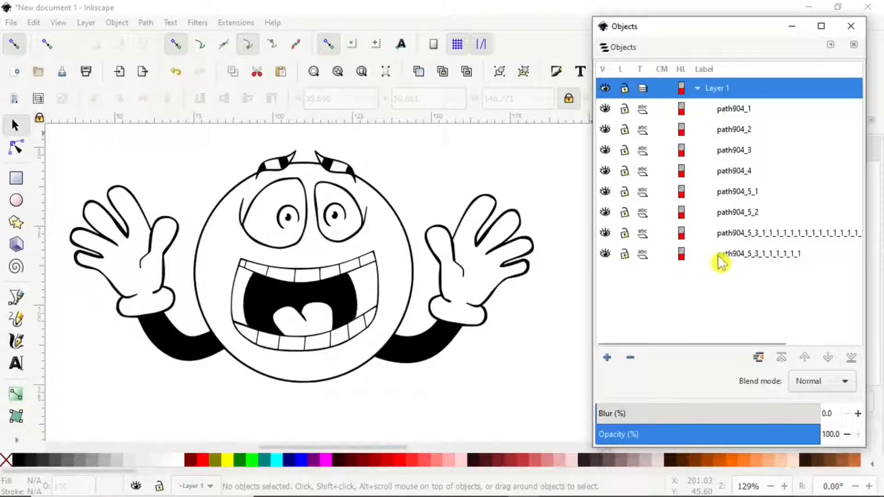
pyautogui.moveTo(727, 164)
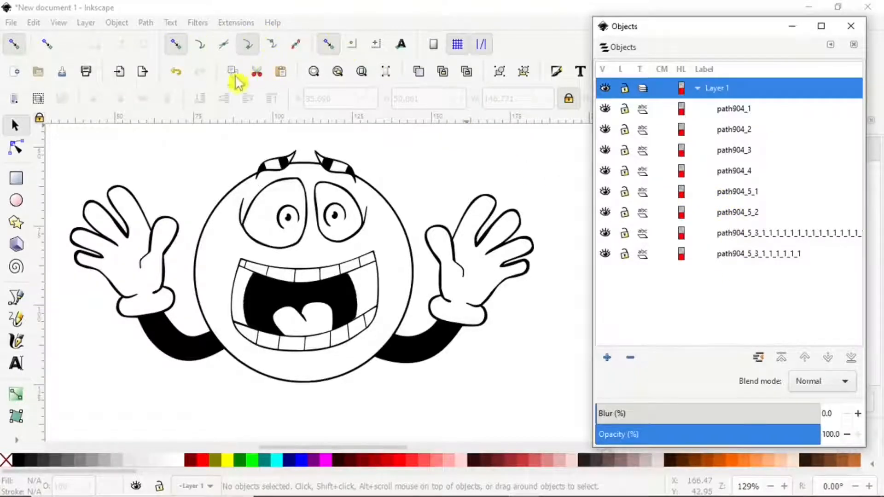
pyautogui.moveTo(109, 139)
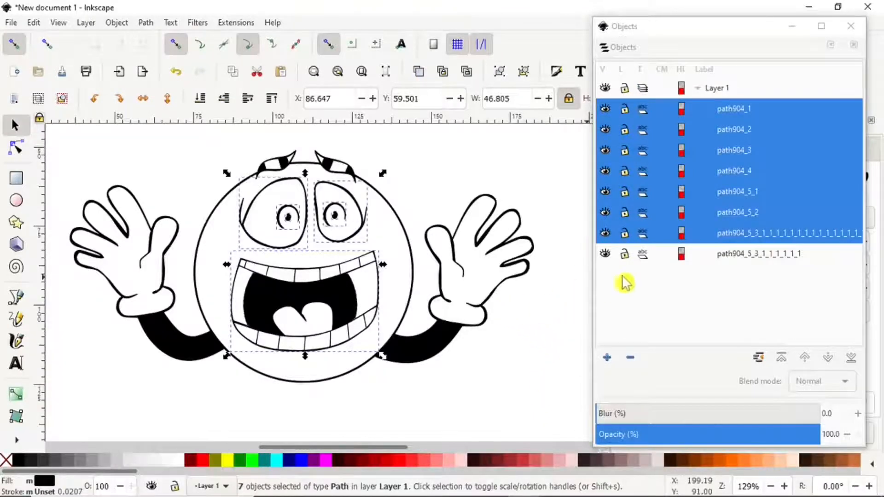
pyautogui.moveTo(722, 266)
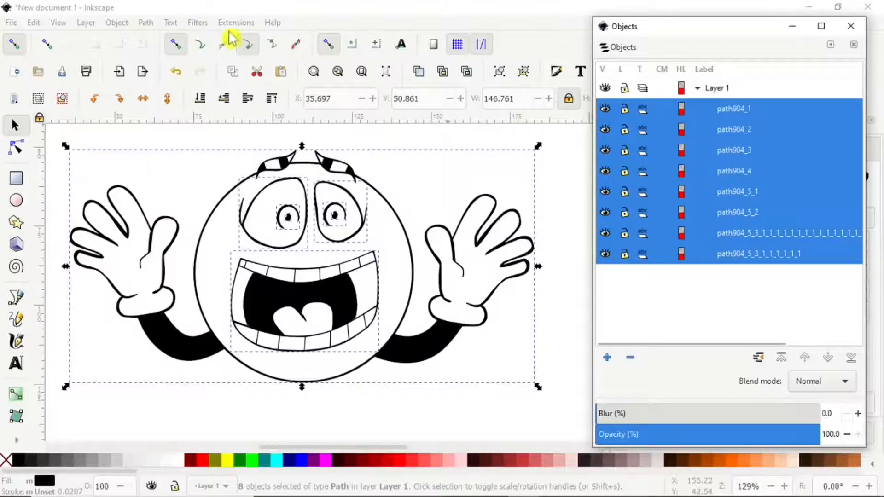
# Step: Validate the eight paths with Troubleshoot Objects and dismiss the all-valid report
pyautogui.click(235, 22)
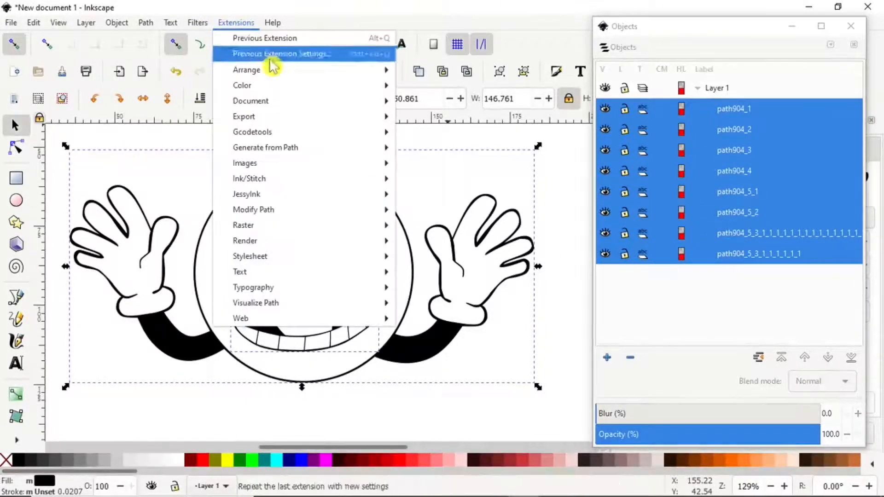
pyautogui.moveTo(249, 178)
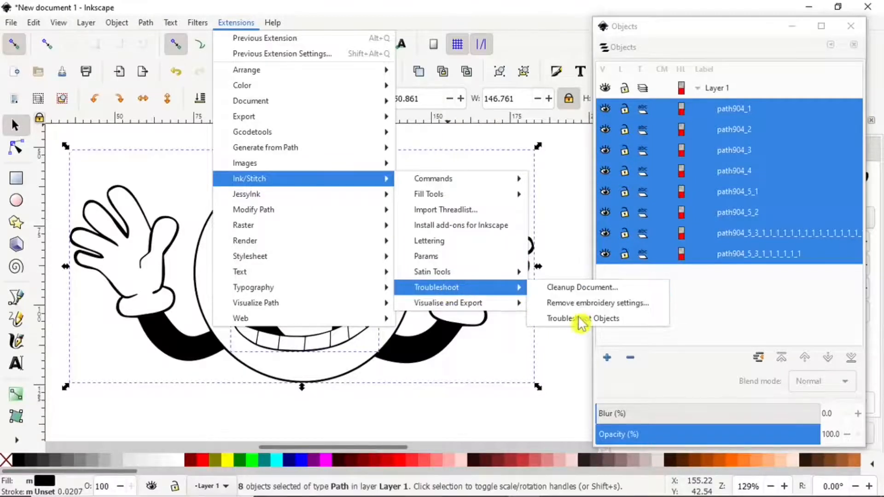
pyautogui.click(582, 318)
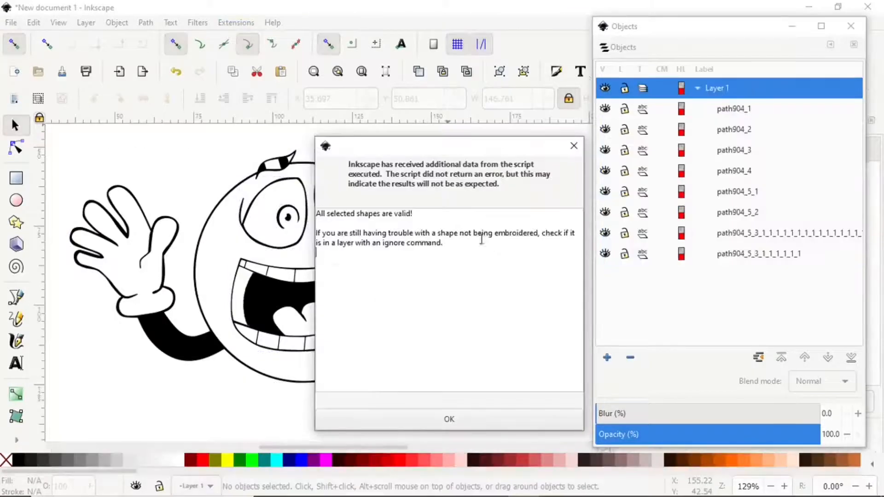
pyautogui.moveTo(440, 186)
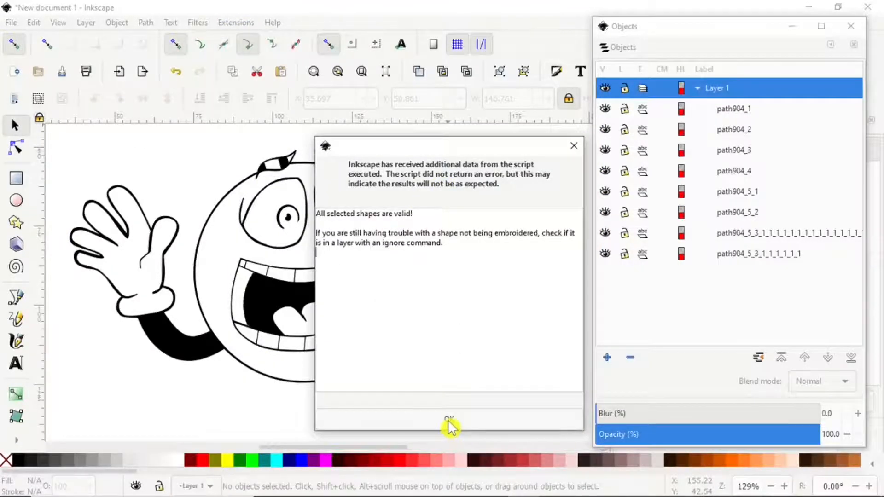
pyautogui.click(449, 419)
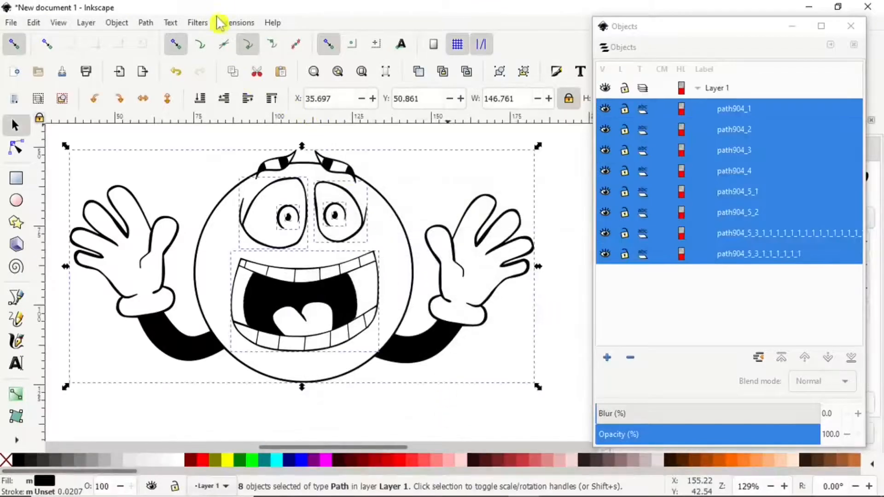
# Step: Open Ink/Stitch Params for the eight emoji paths, showing AutoFill settings
pyautogui.click(235, 22)
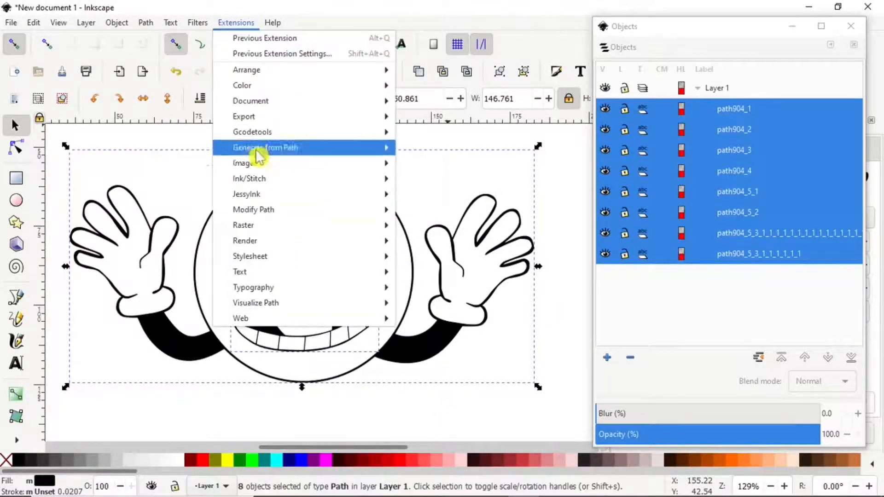
pyautogui.moveTo(248, 178)
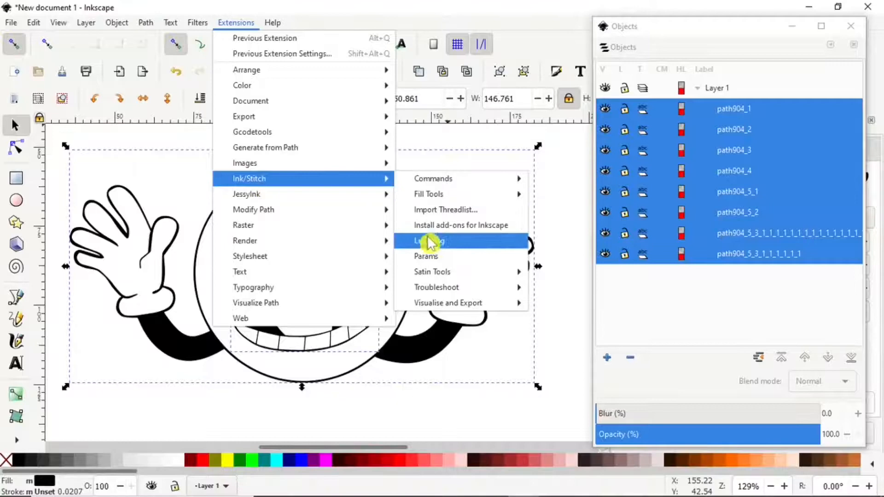
pyautogui.moveTo(434, 259)
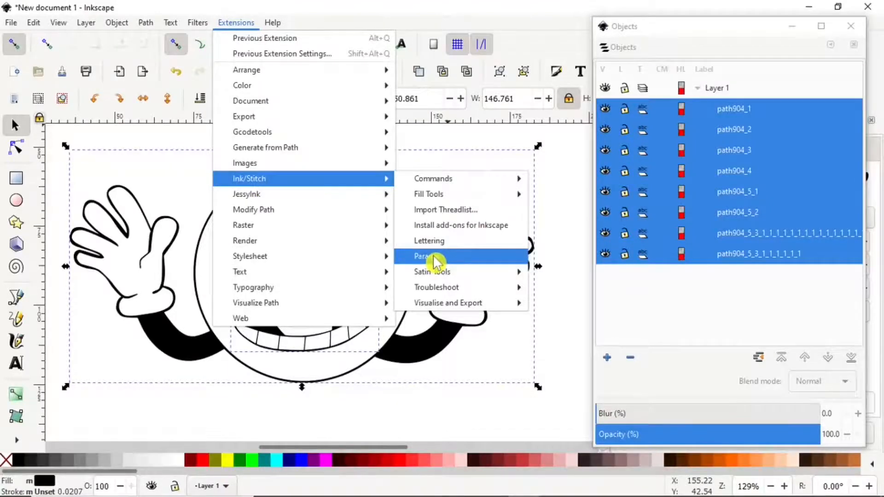
pyautogui.click(423, 257)
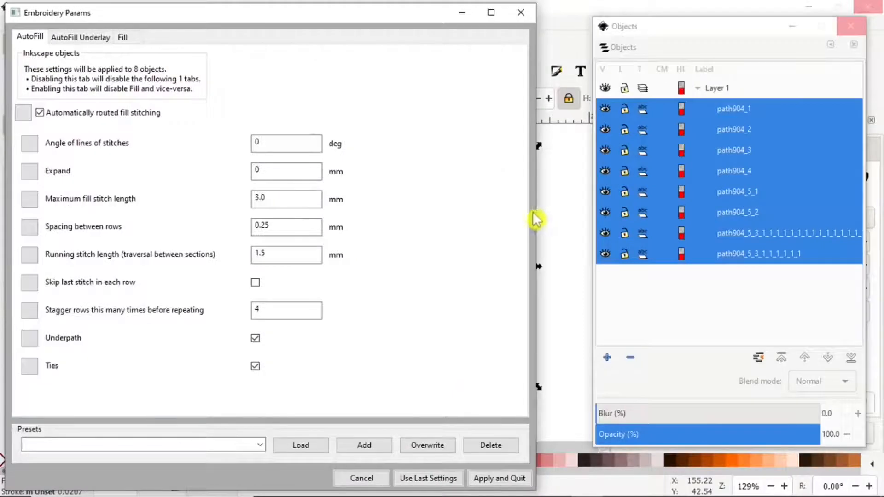
pyautogui.moveTo(480, 236)
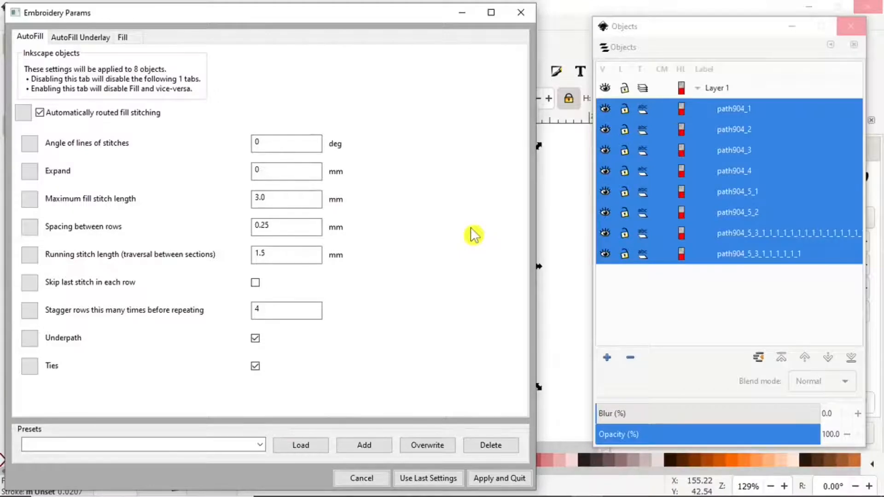
pyautogui.moveTo(471, 226)
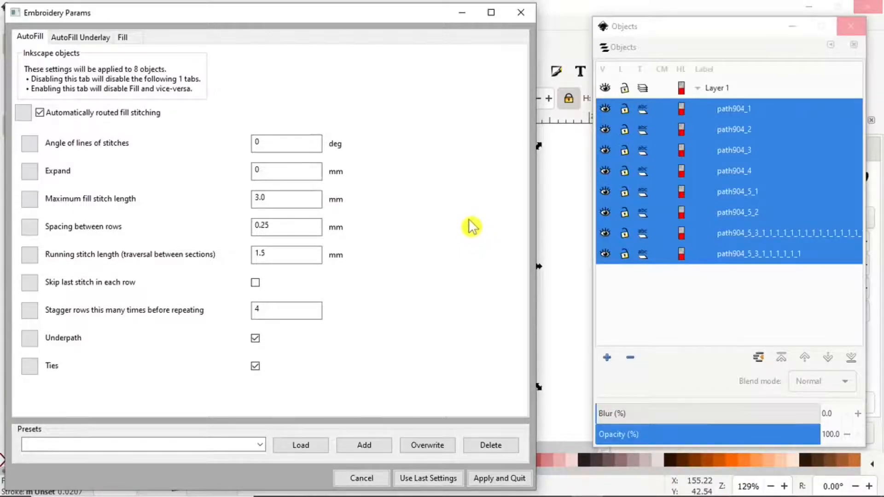
pyautogui.moveTo(477, 165)
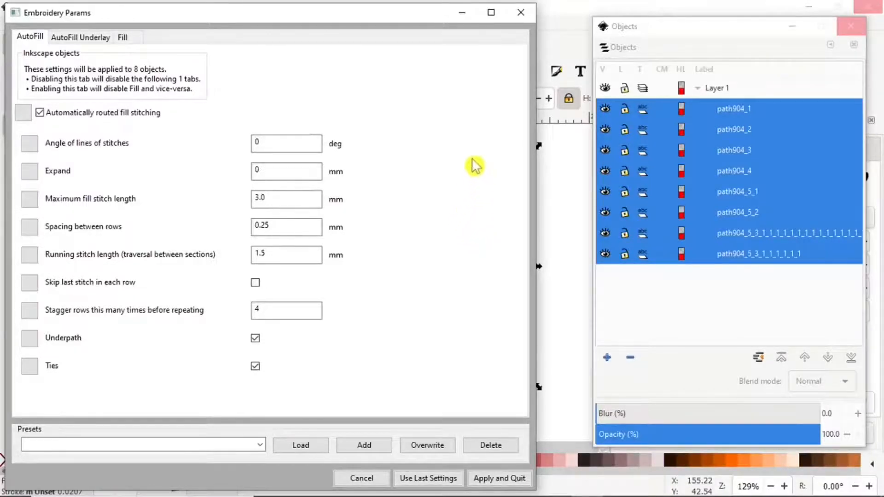
pyautogui.moveTo(502, 166)
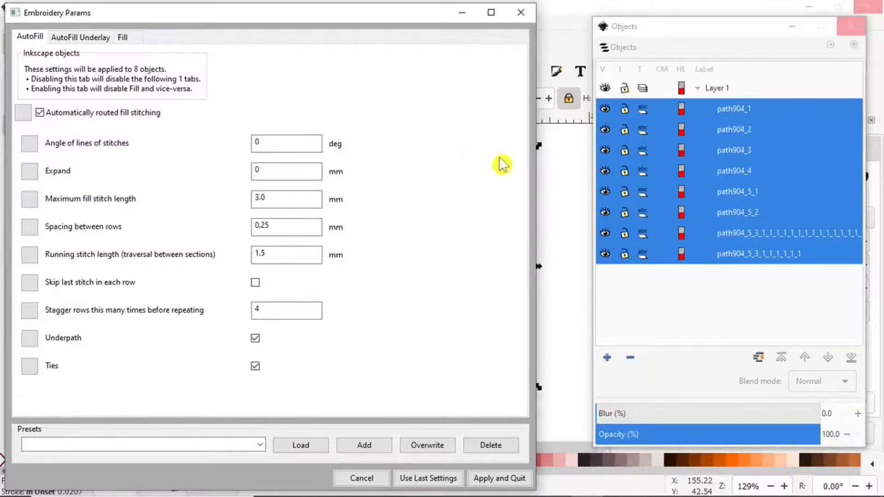
pyautogui.moveTo(519, 158)
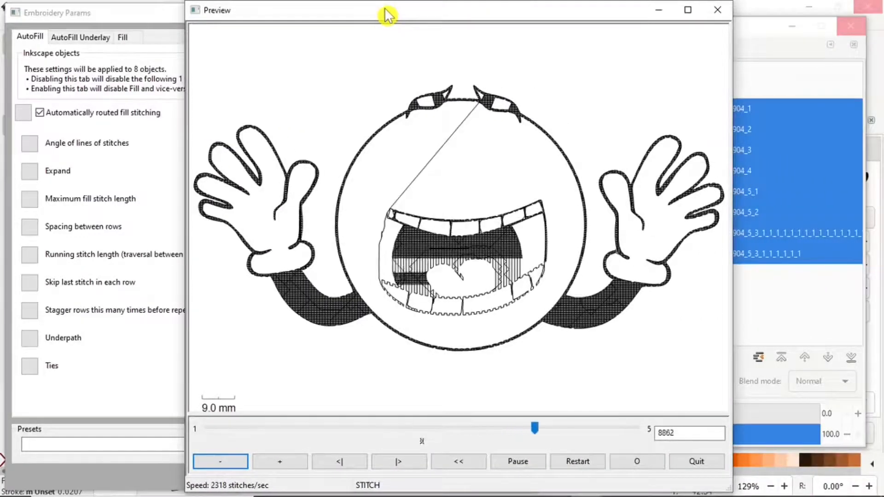
# Step: Play the emoji's fill-stitch simulation in the Preview window, then quit it
pyautogui.click(517, 461)
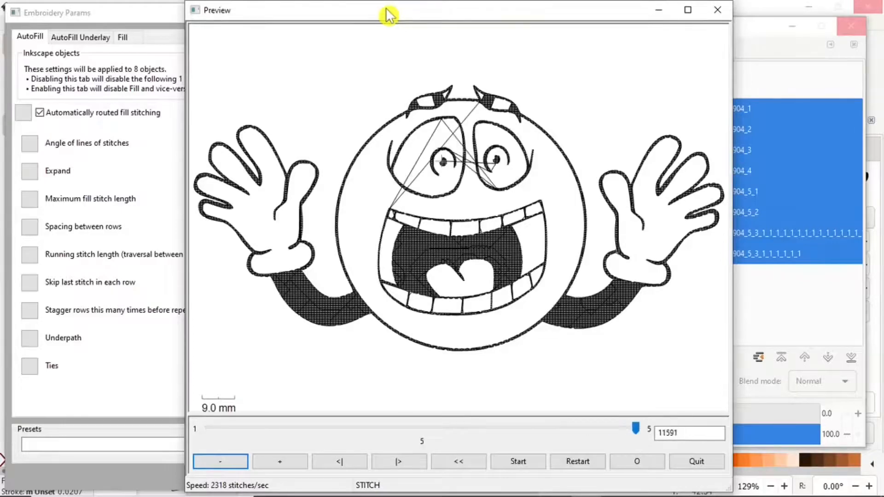
pyautogui.moveTo(400, 206)
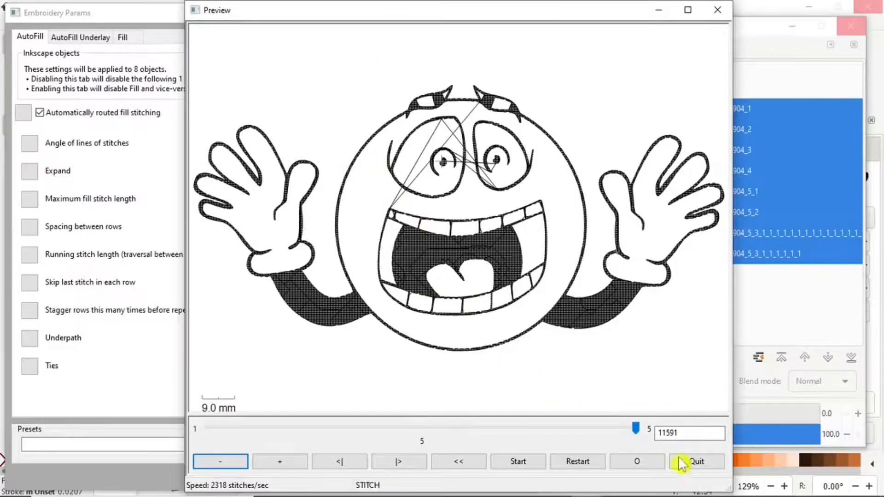
pyautogui.moveTo(502, 134)
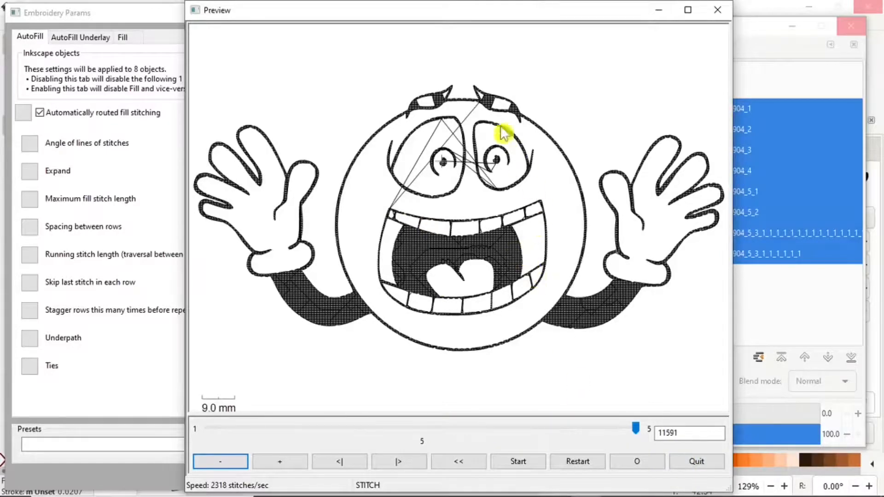
pyautogui.moveTo(428, 262)
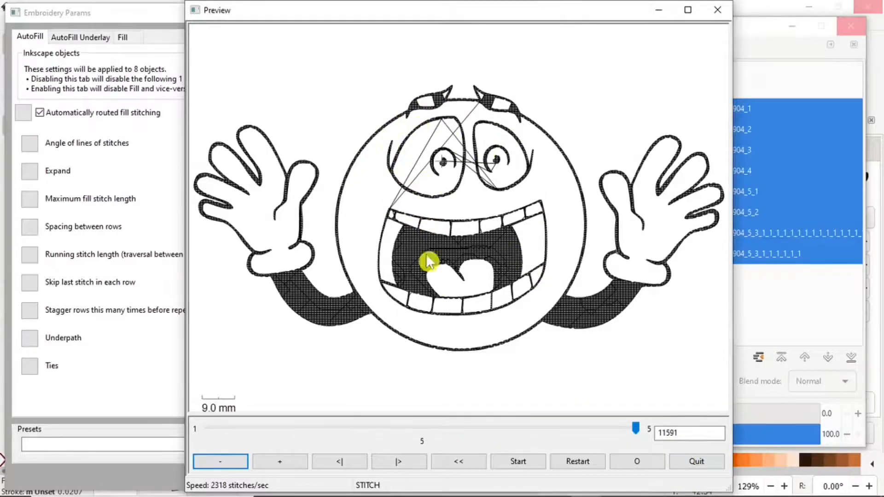
pyautogui.click(695, 462)
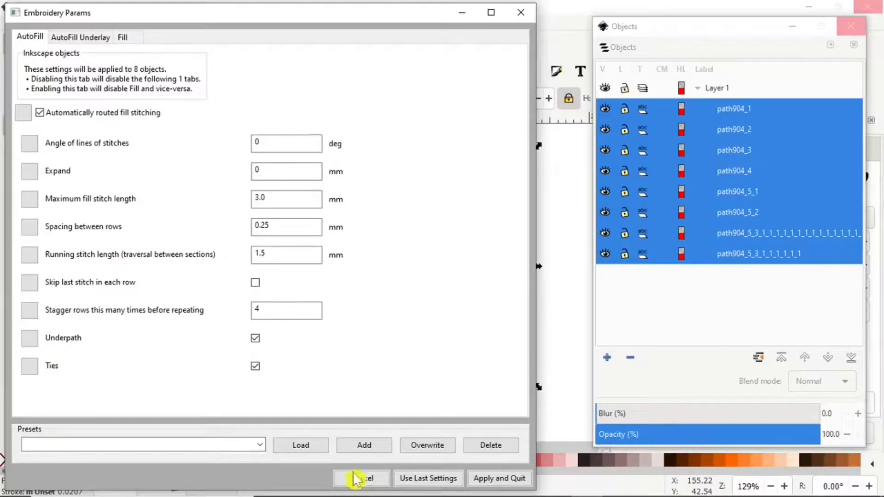
# Step: Cancel the Embroidery Params window and select all eight emoji paths with Ctrl+A
pyautogui.click(364, 478)
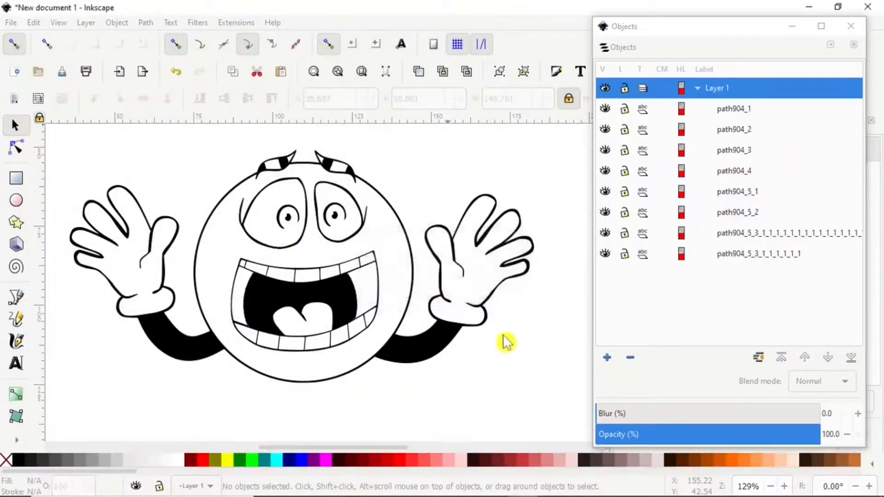
pyautogui.press('ctrl+a')
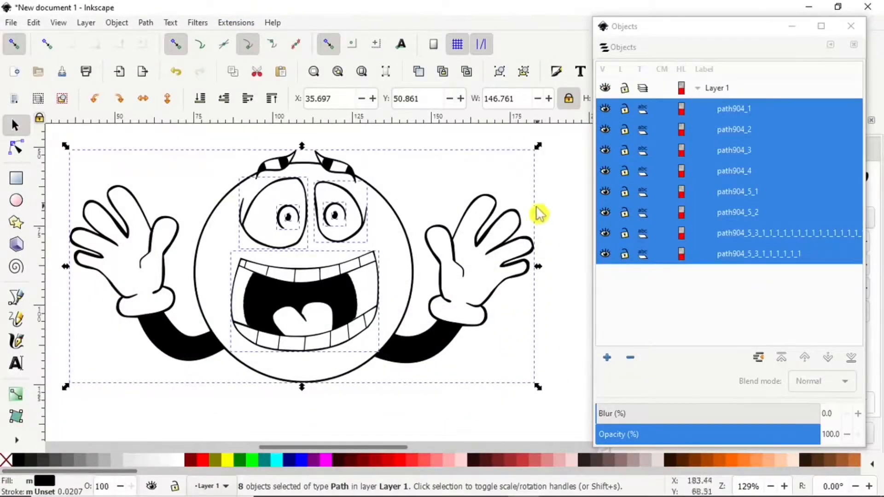
pyautogui.moveTo(516, 372)
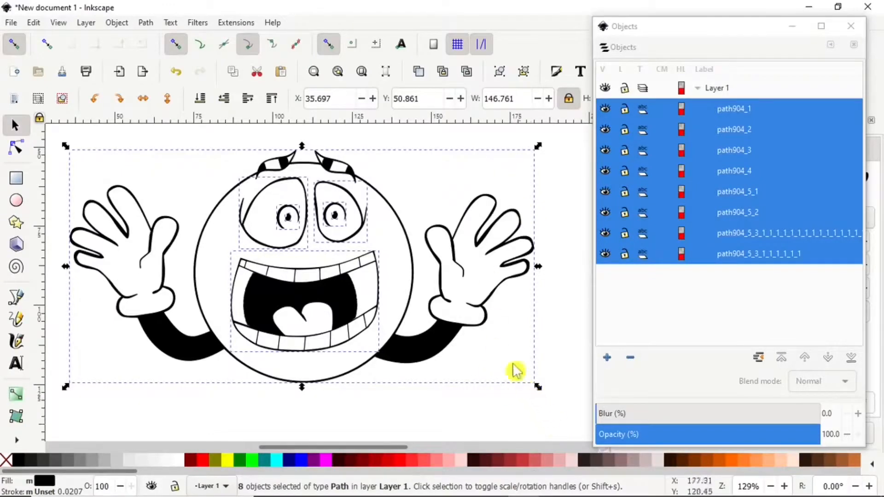
pyautogui.moveTo(395, 245)
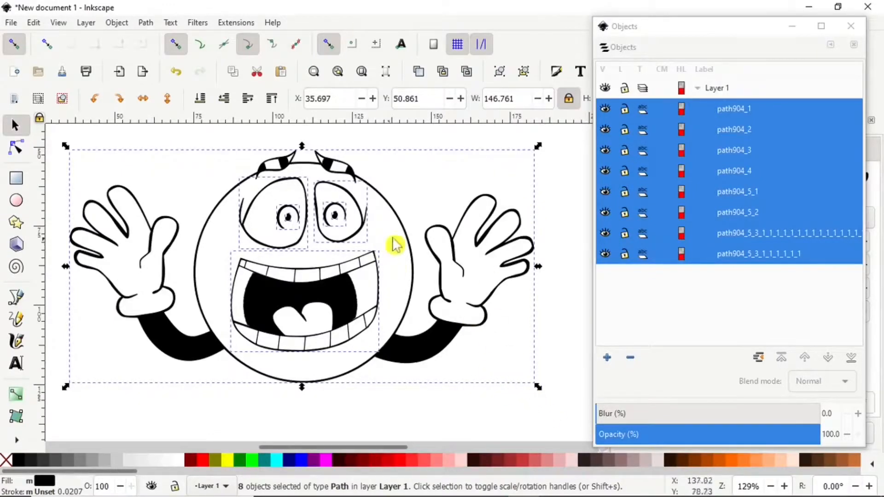
pyautogui.moveTo(482, 209)
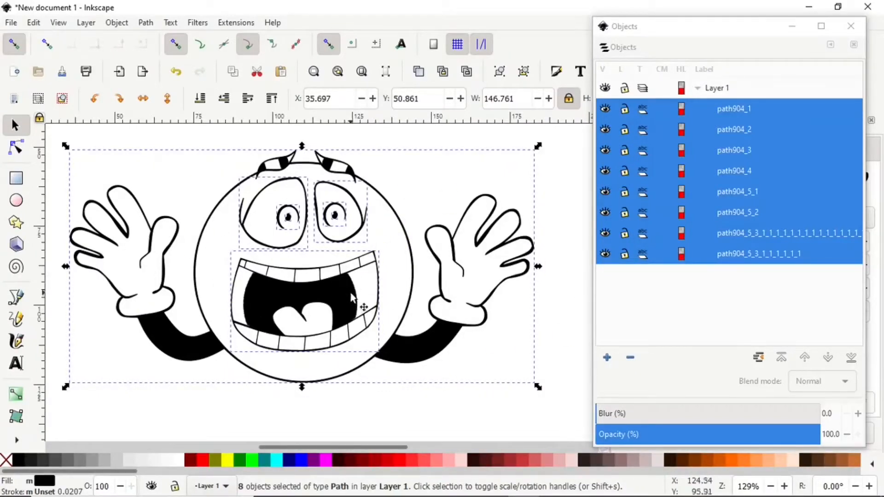
pyautogui.moveTo(416, 135)
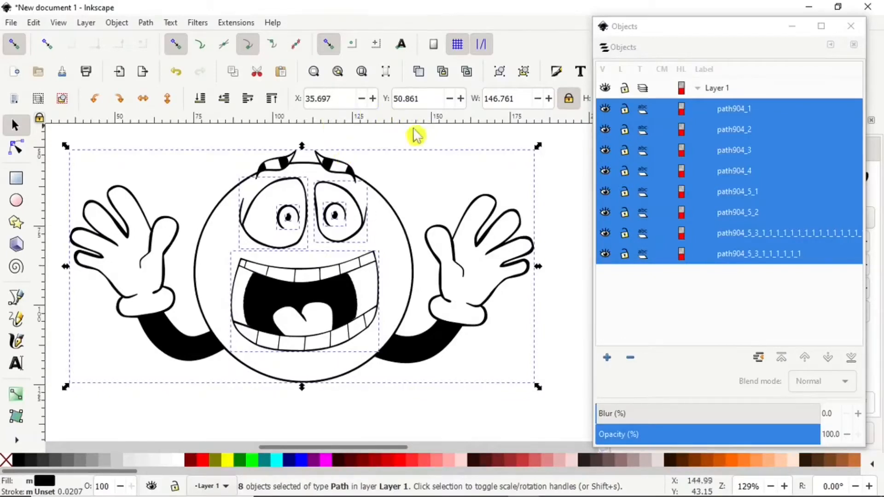